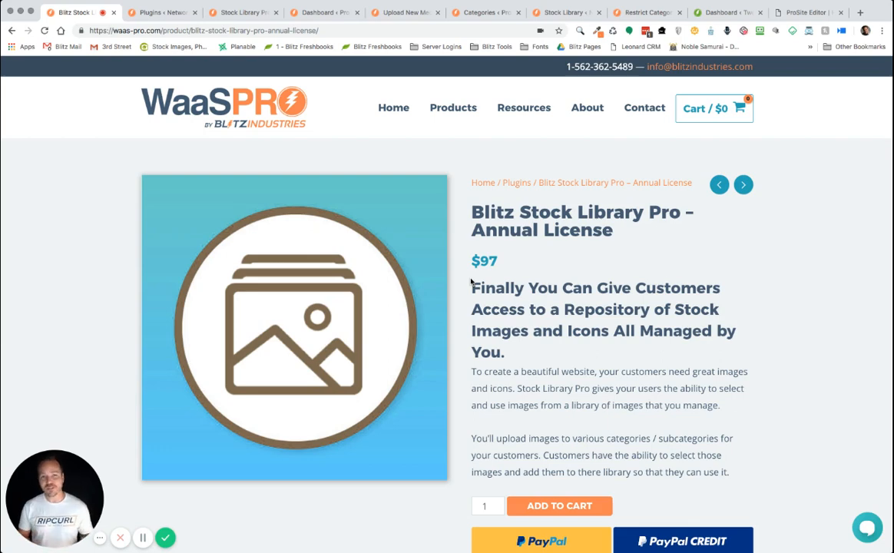
mouse_move(114, 198)
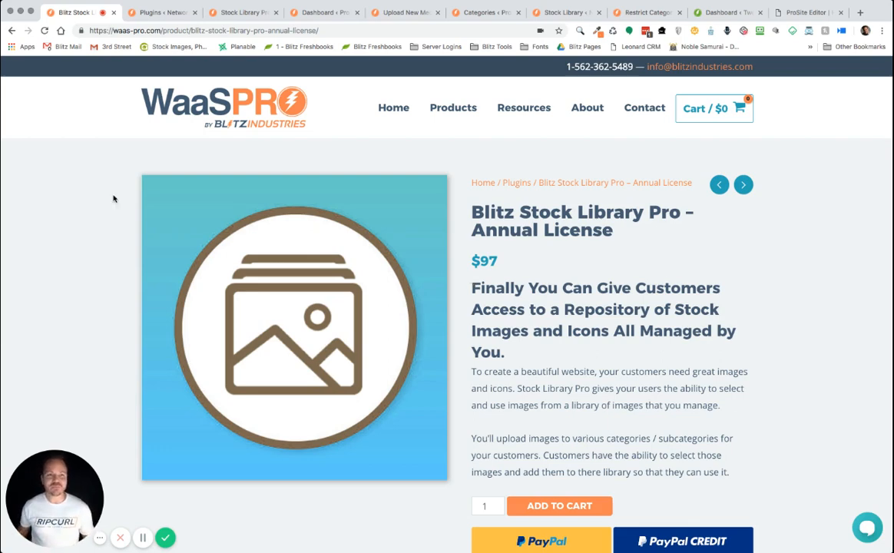
Step: Review the Stock Library Pro Activation settings confirming the license key is active and verified
click(161, 12)
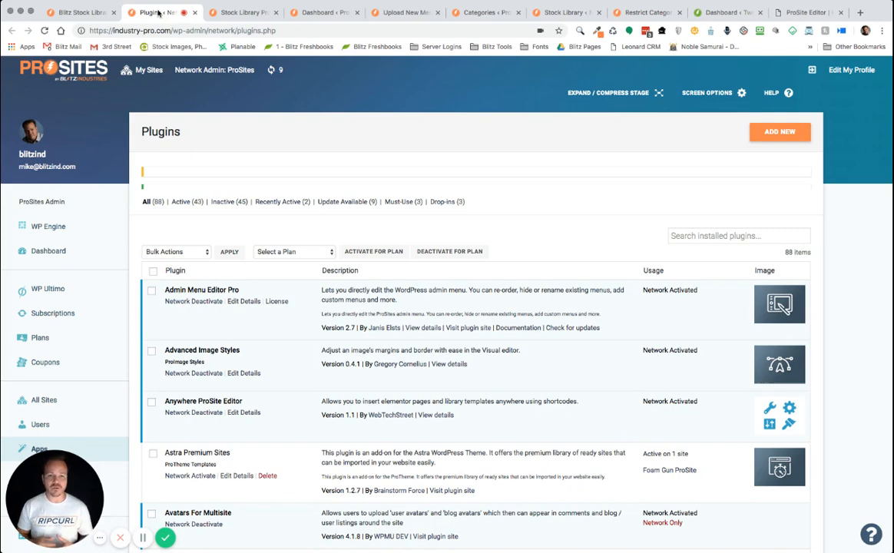
mouse_move(499, 165)
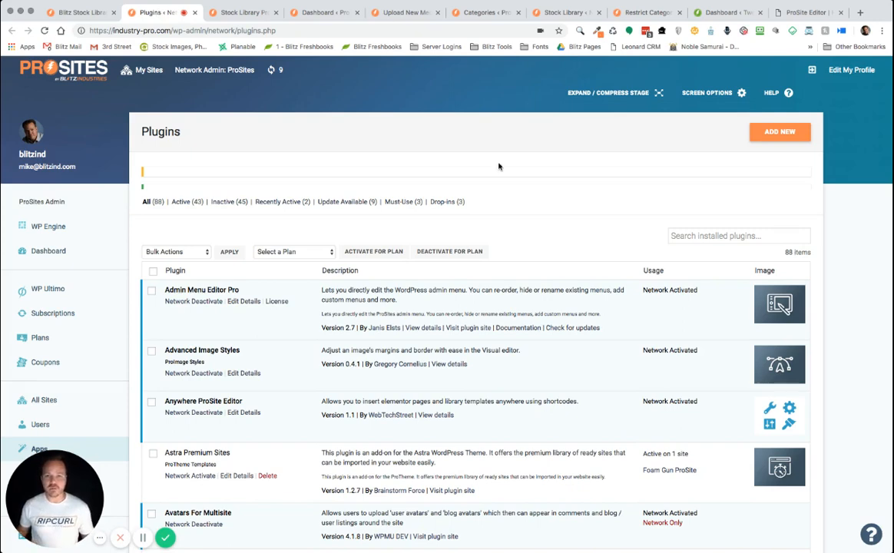
scroll(down, 3)
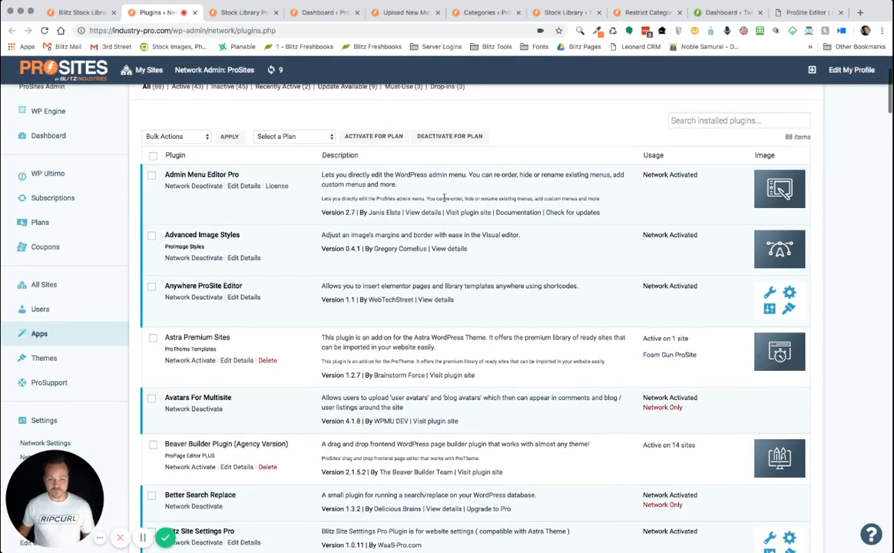
scroll(down, 3)
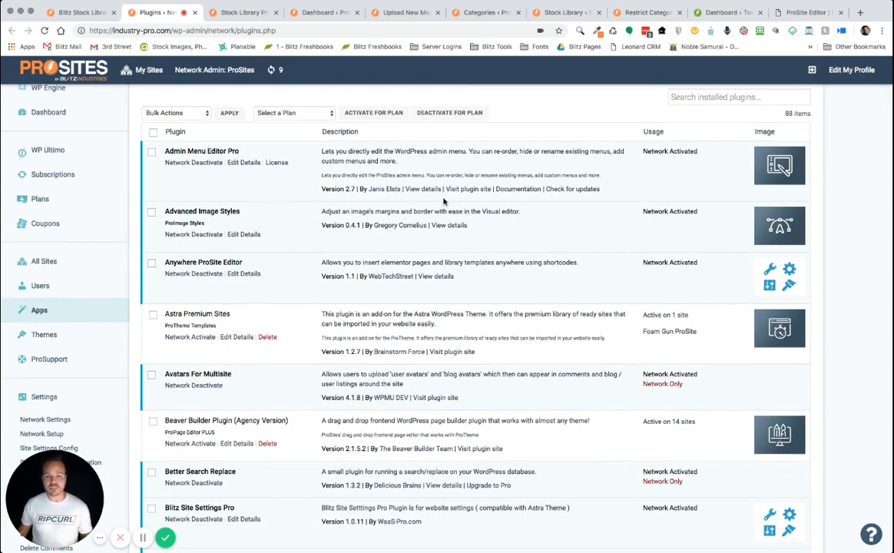
scroll(down, 3)
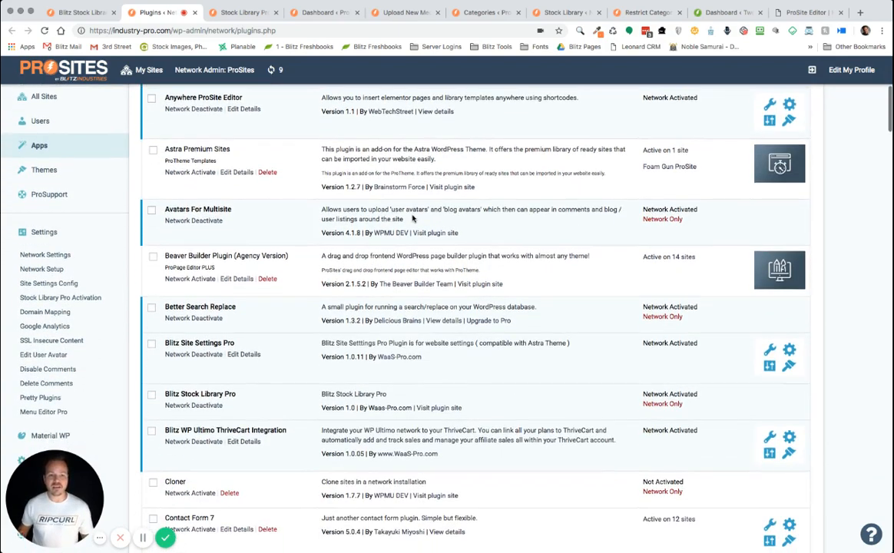
scroll(down, 3)
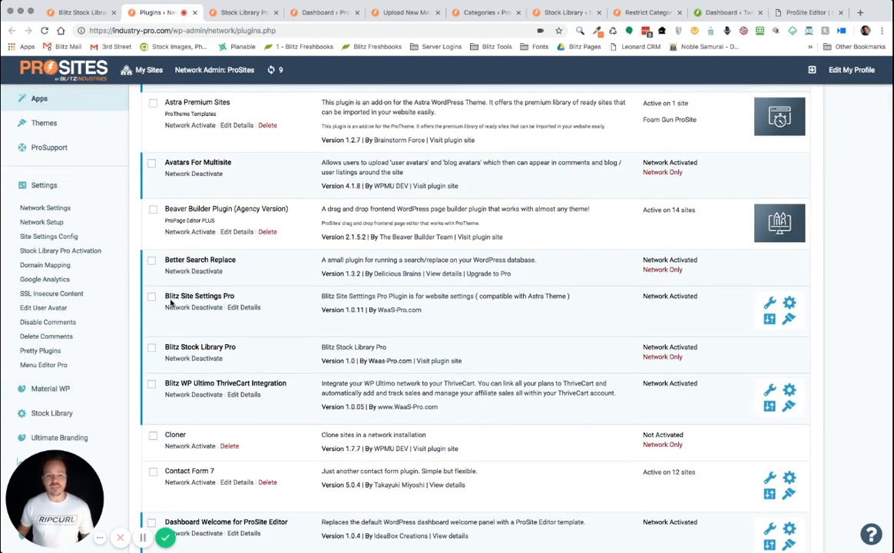
mouse_move(227, 350)
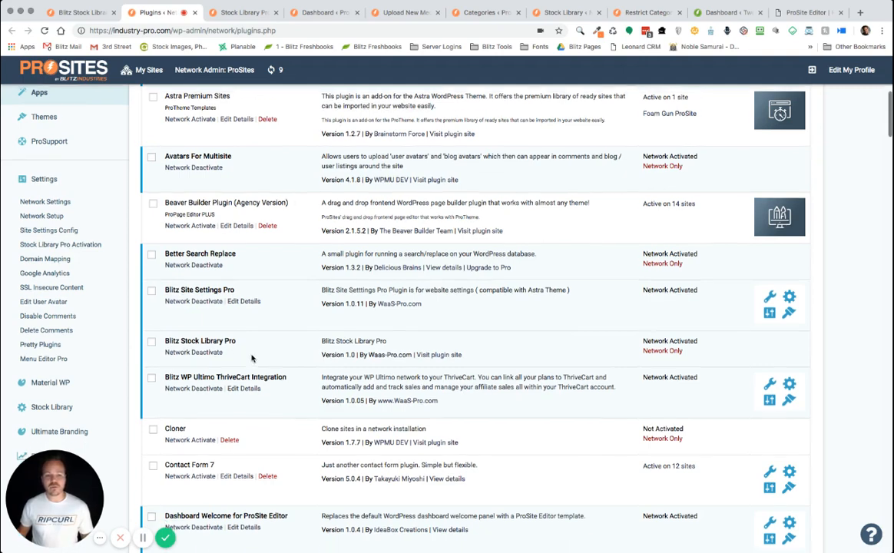
scroll(down, 3)
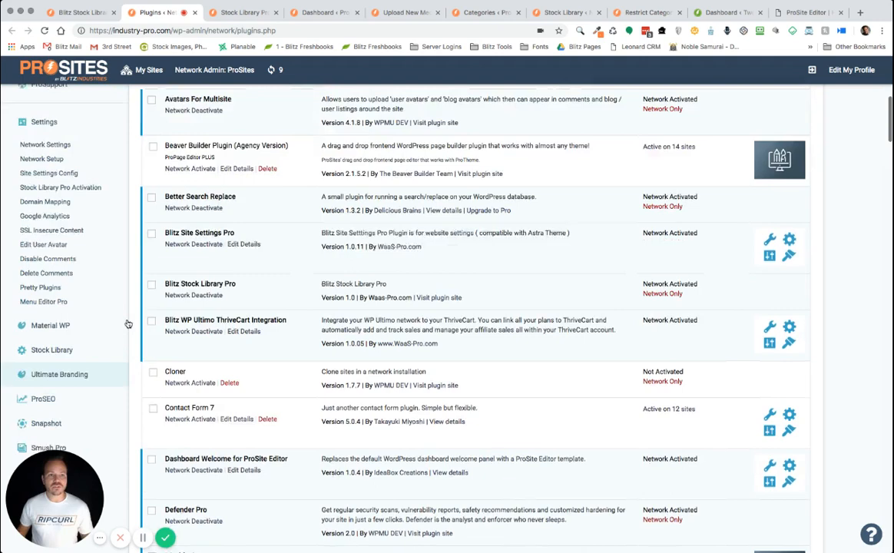
scroll(up, 3)
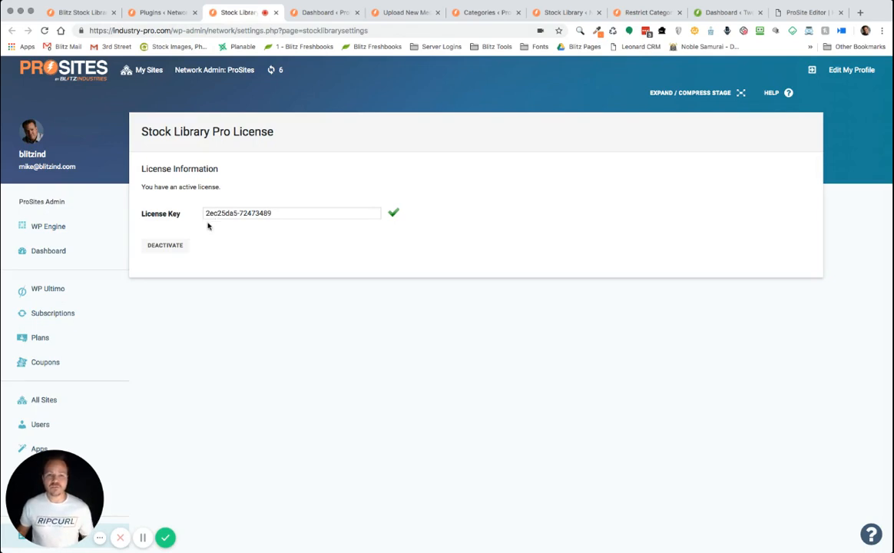
mouse_move(347, 280)
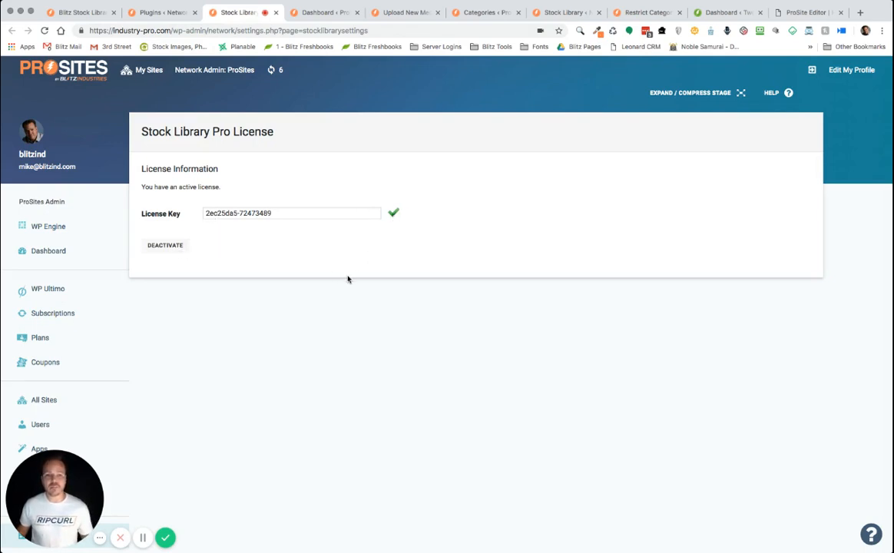
mouse_move(273, 421)
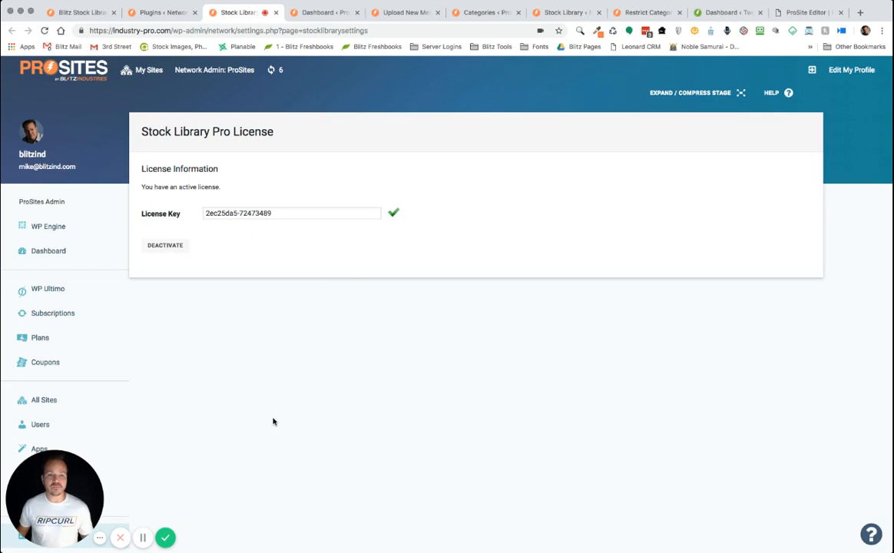
scroll(up, 3)
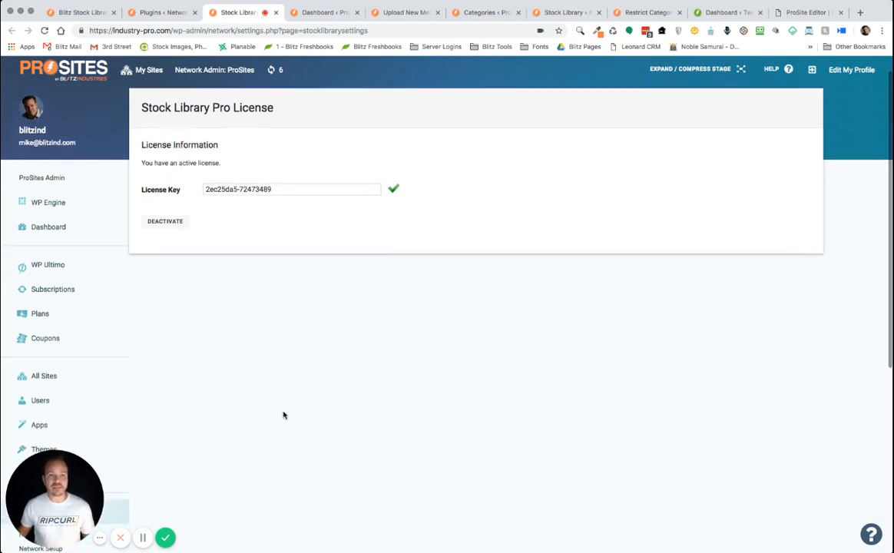
scroll(down, 3)
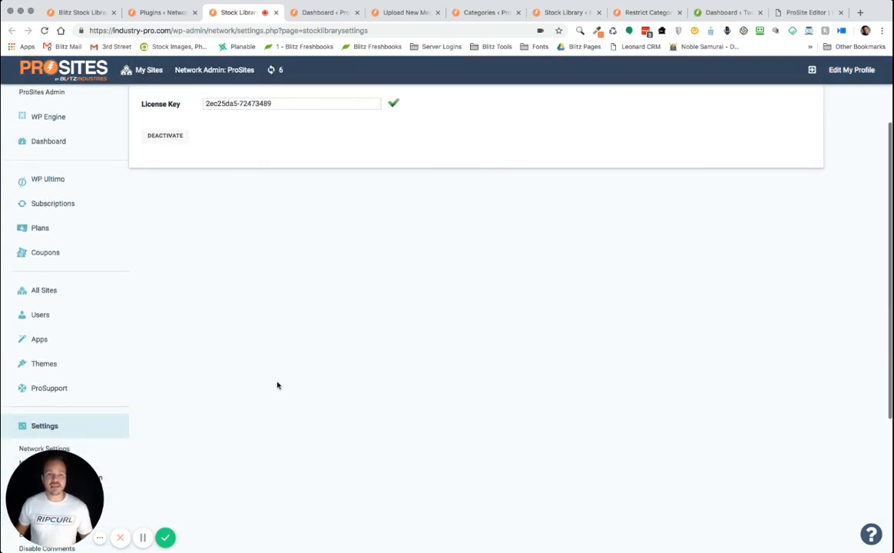
Step: Switch from network admin to the ProSites site's dashboard and go to Upload New Media
click(149, 71)
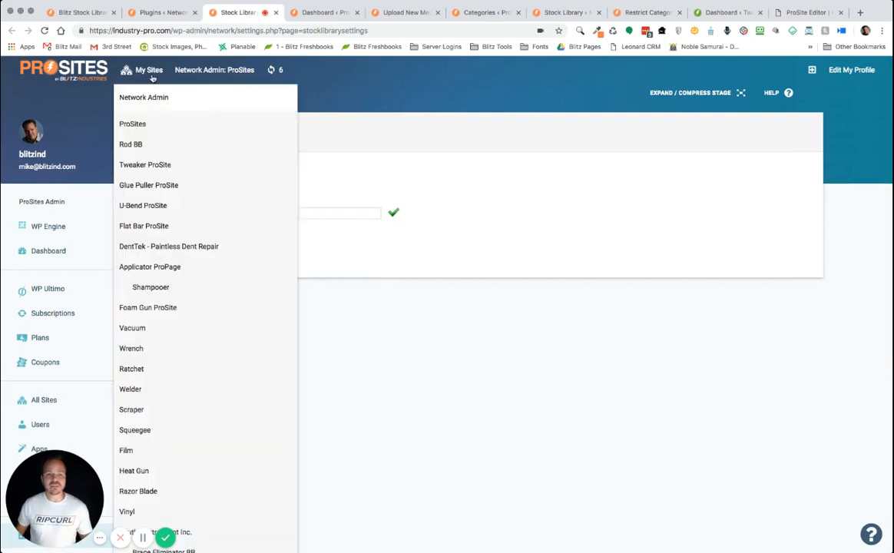
mouse_move(132, 123)
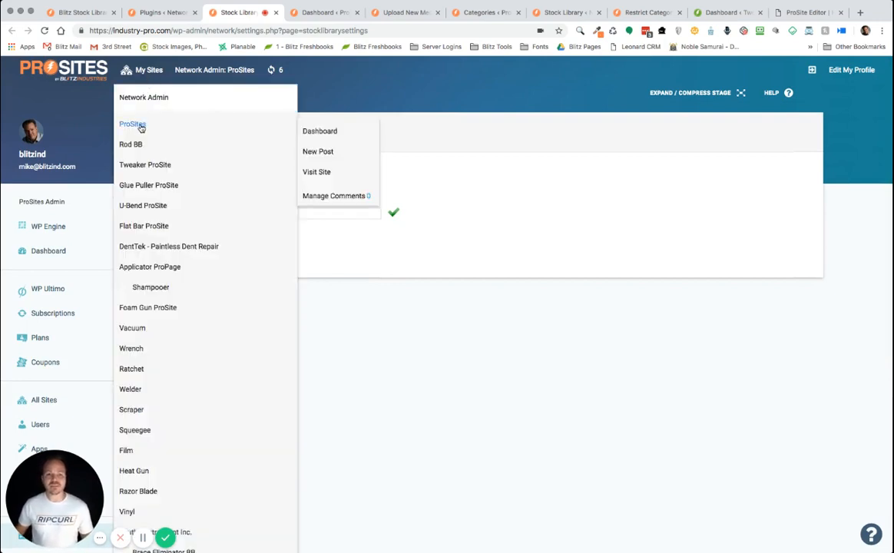
mouse_move(169, 130)
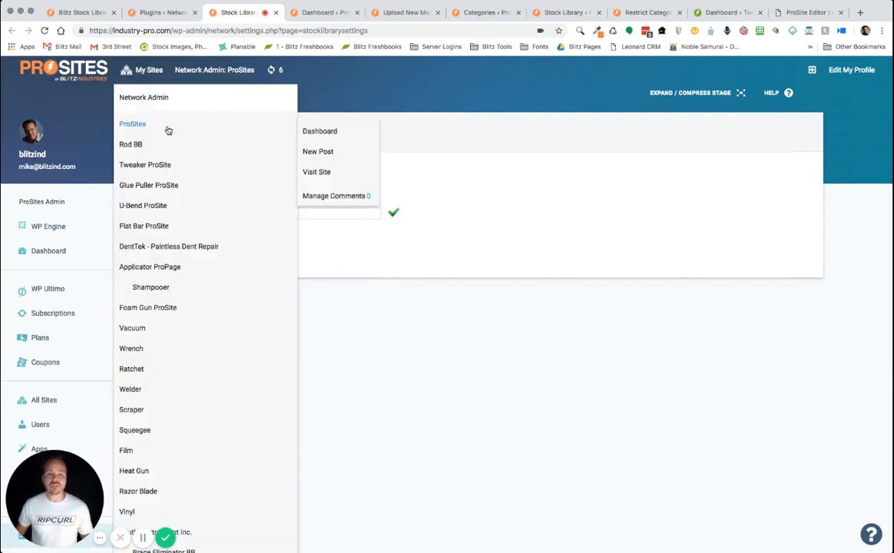
click(320, 130)
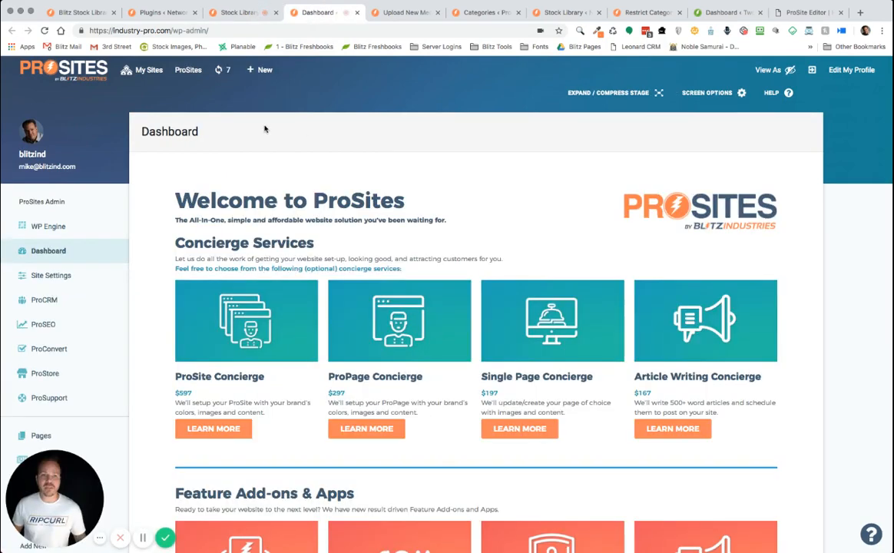
scroll(down, 3)
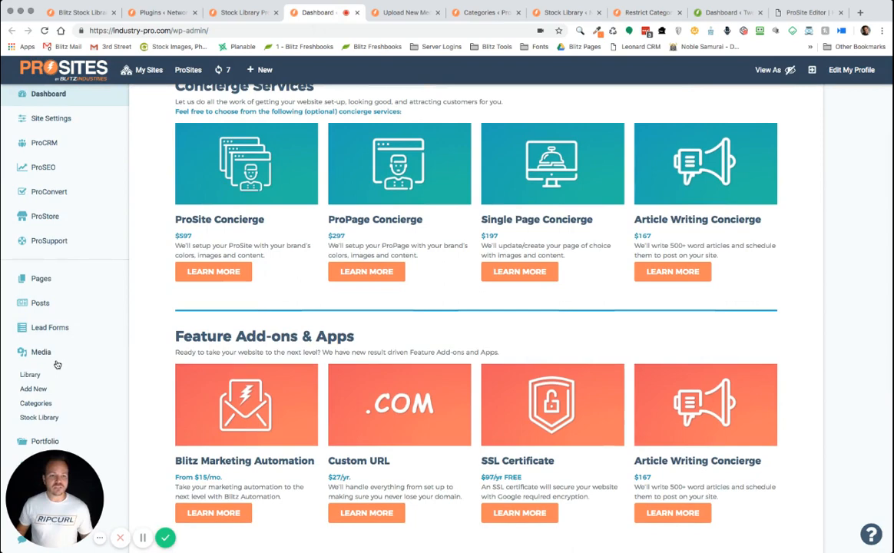
mouse_move(52, 353)
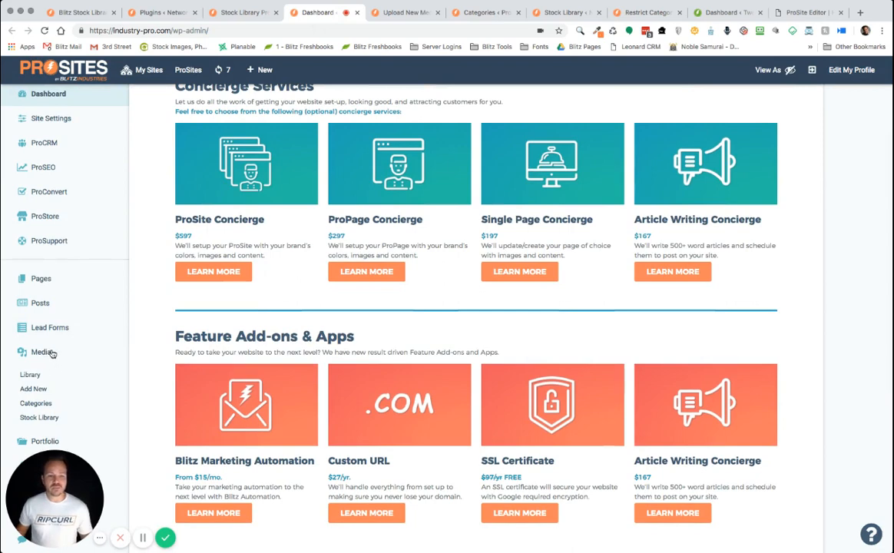
scroll(down, 3)
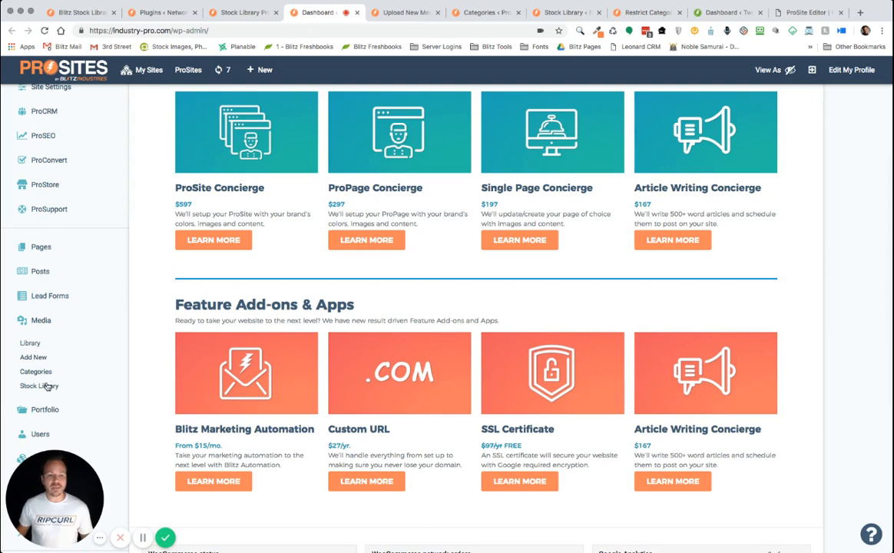
mouse_move(67, 393)
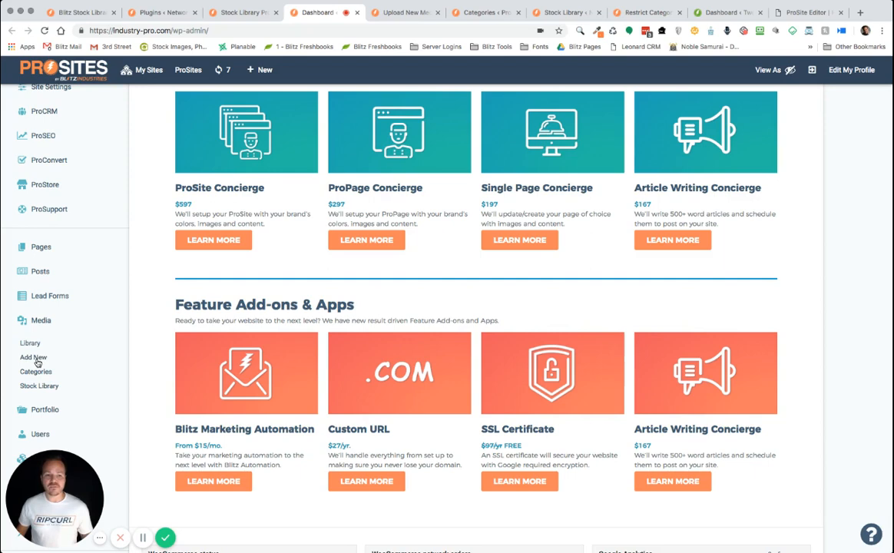
scroll(up, 3)
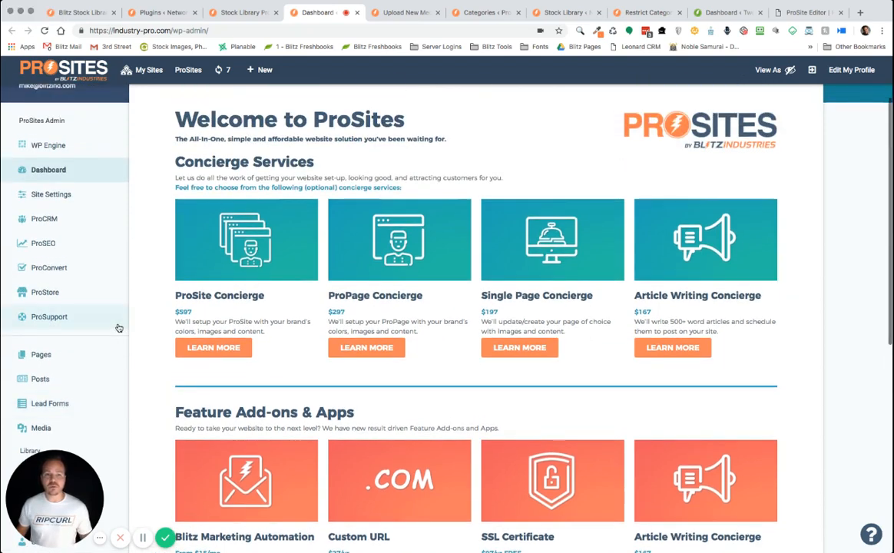
click(406, 12)
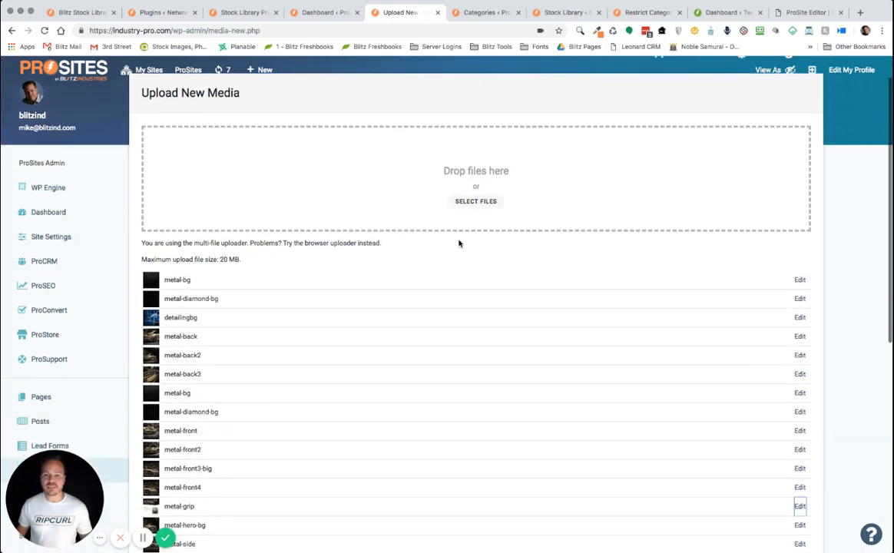
scroll(down, 3)
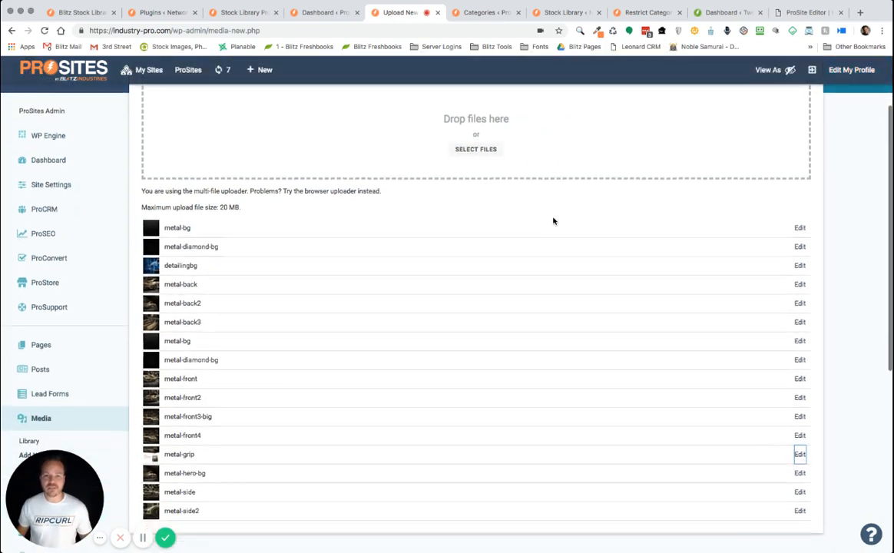
scroll(down, 3)
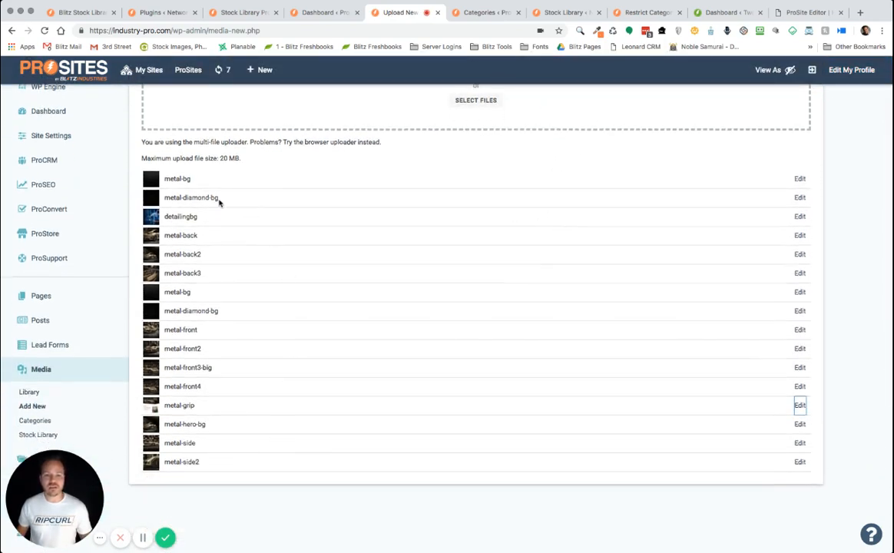
scroll(up, 3)
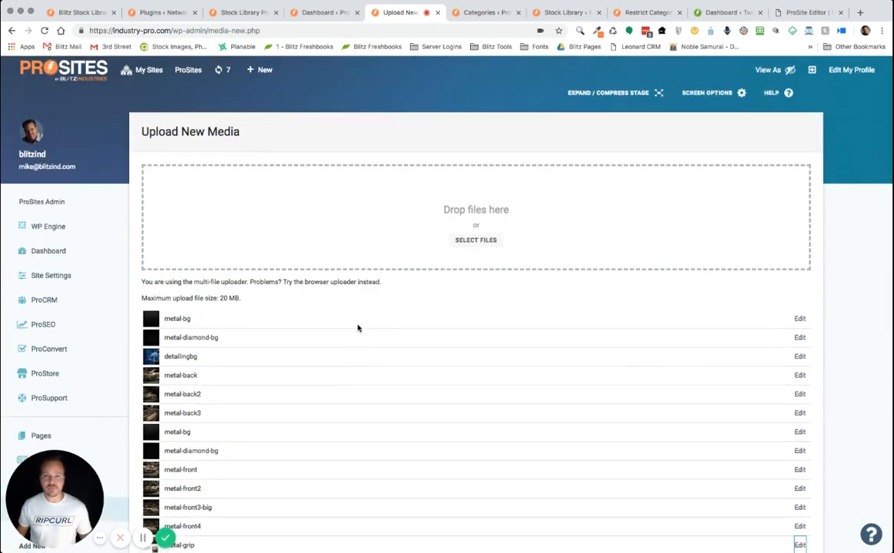
scroll(down, 3)
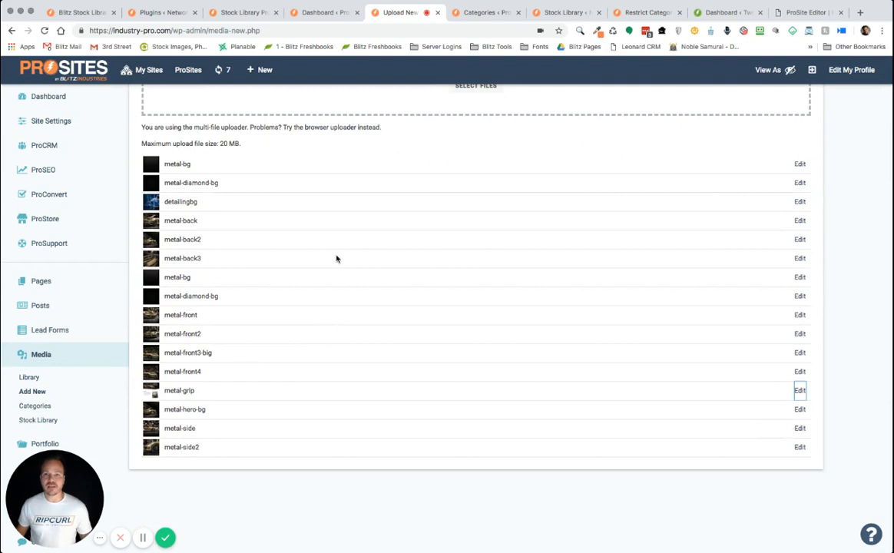
Step: Add a new top-level media category named 'Auto Detail' on the Media Categories page
click(485, 12)
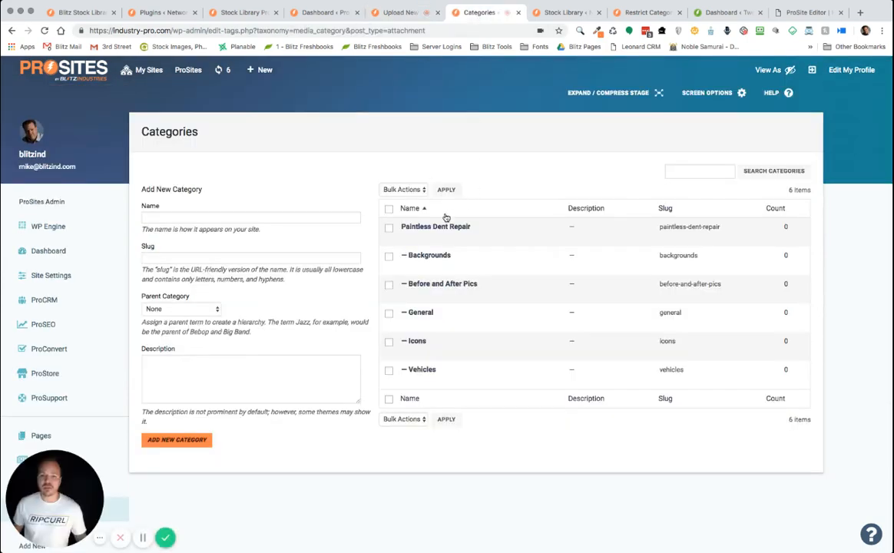
mouse_move(436, 227)
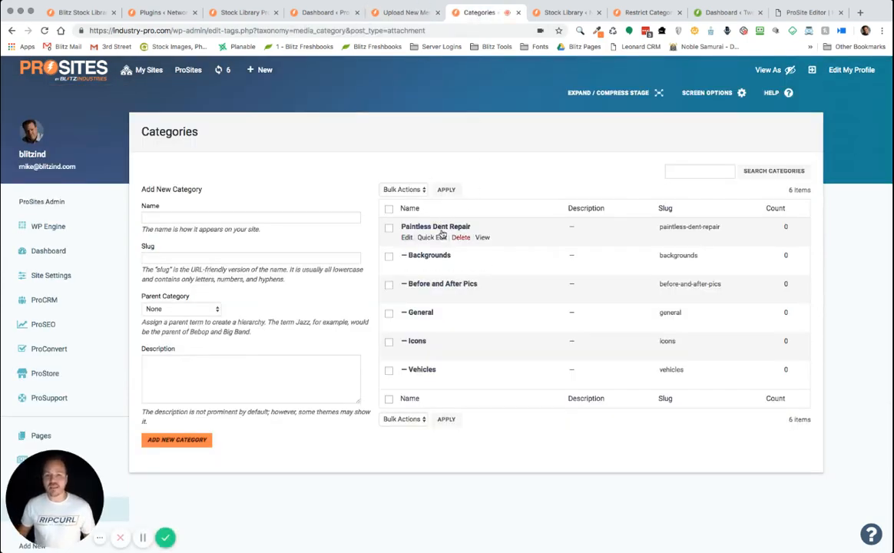
mouse_move(421, 368)
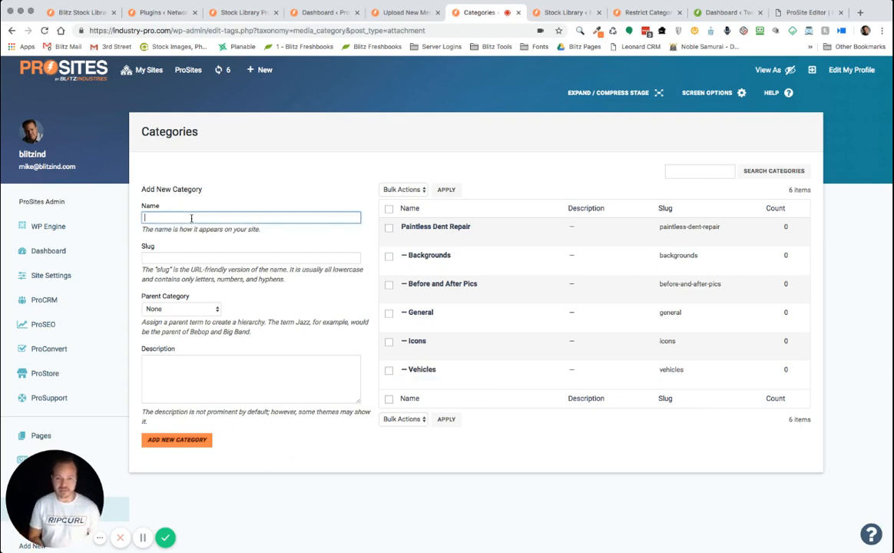
text(Auto)
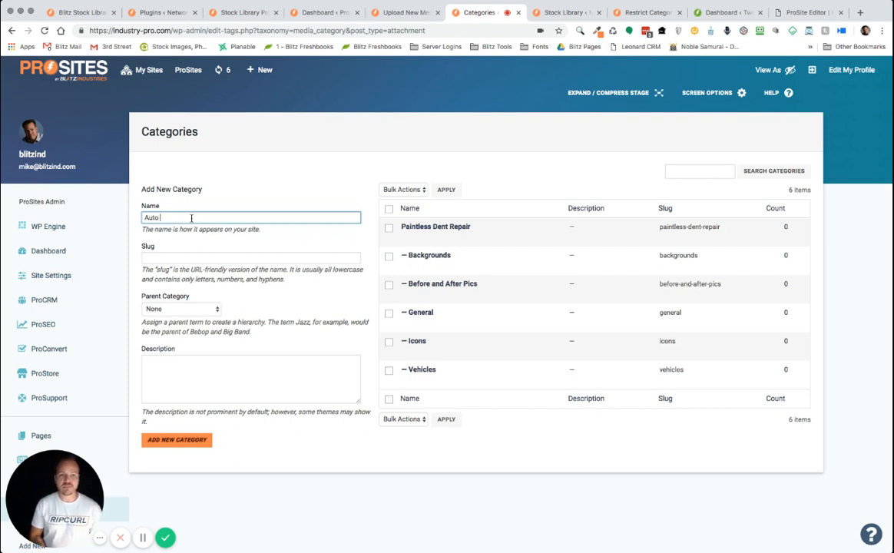
text(Detail)
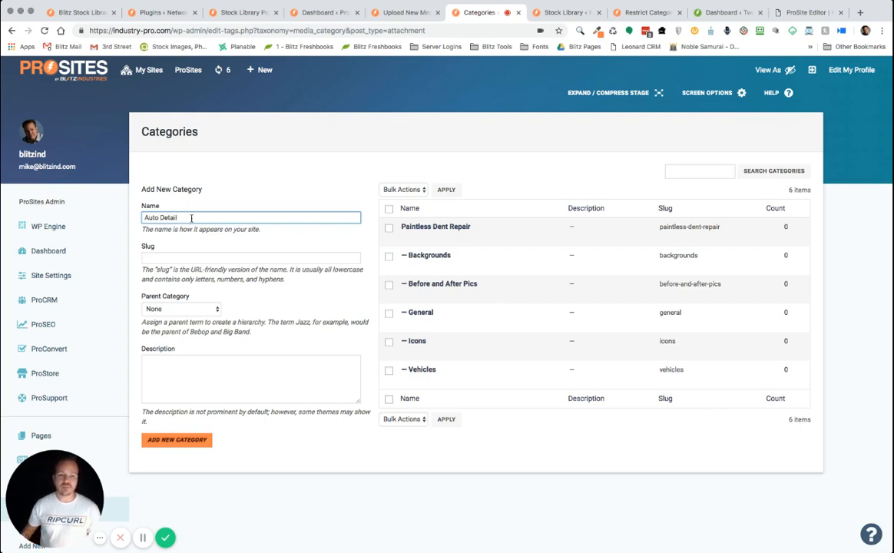
mouse_move(296, 427)
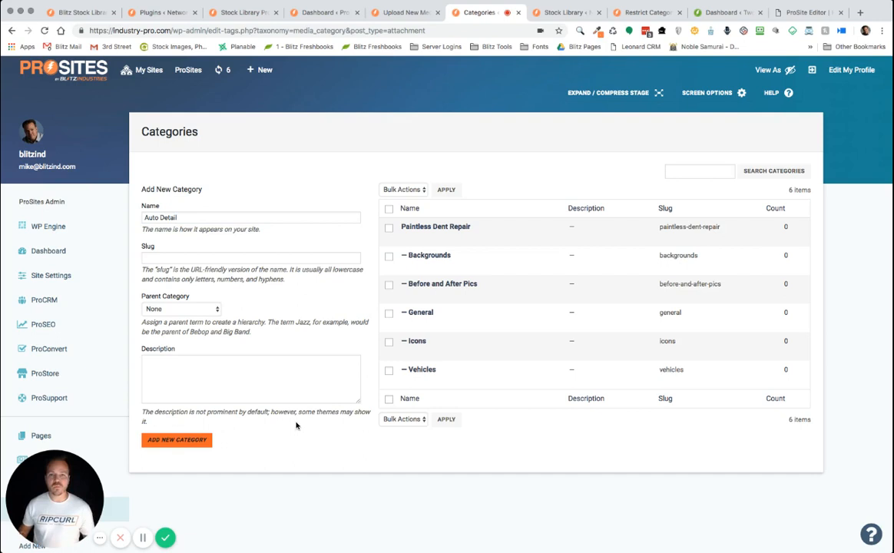
mouse_move(483, 161)
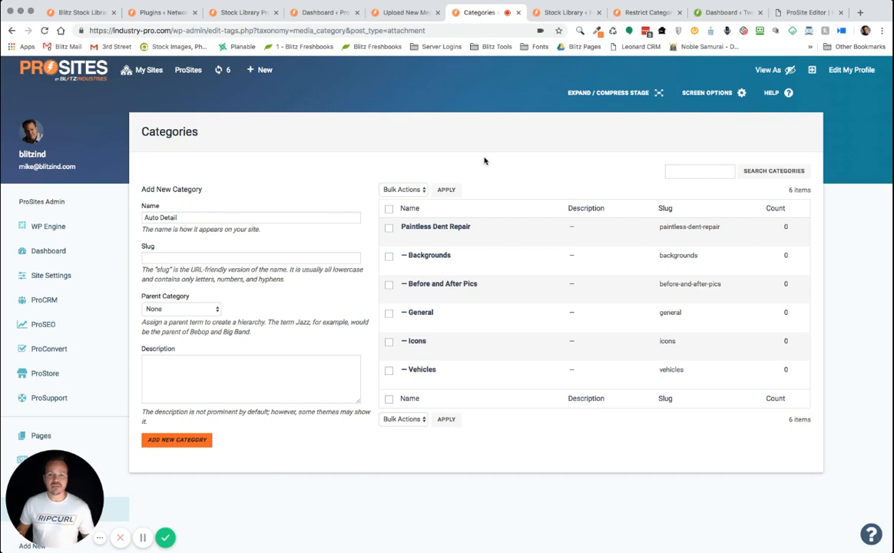
click(177, 439)
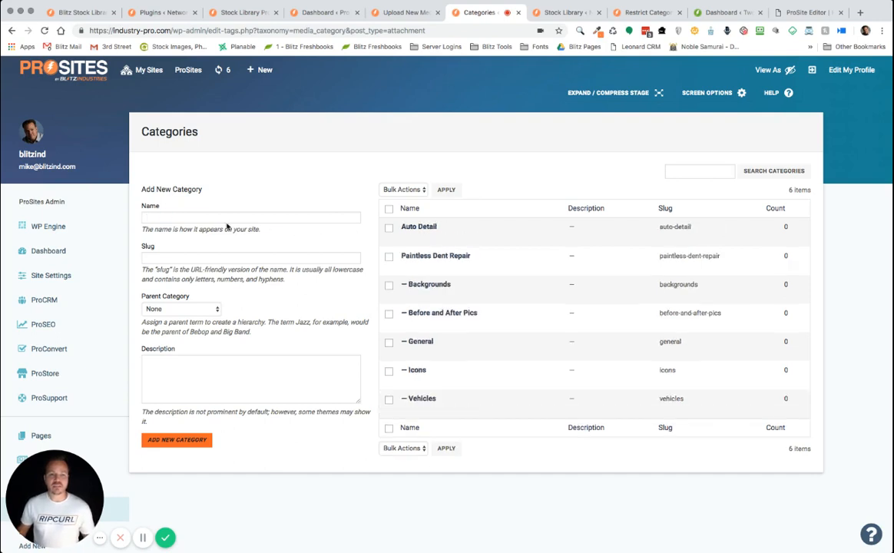
Step: Add a 'Backgrounds' media category with Auto Detail as its parent
click(251, 217)
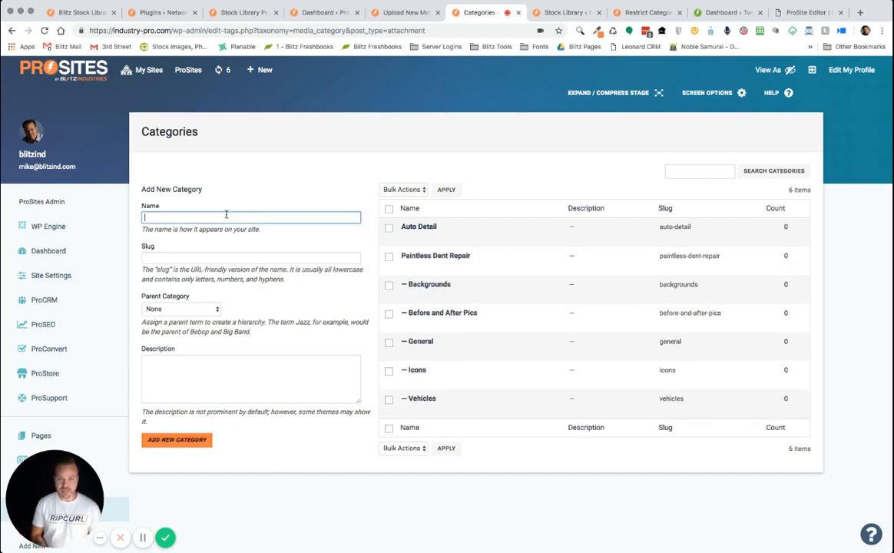
text(Backgro)
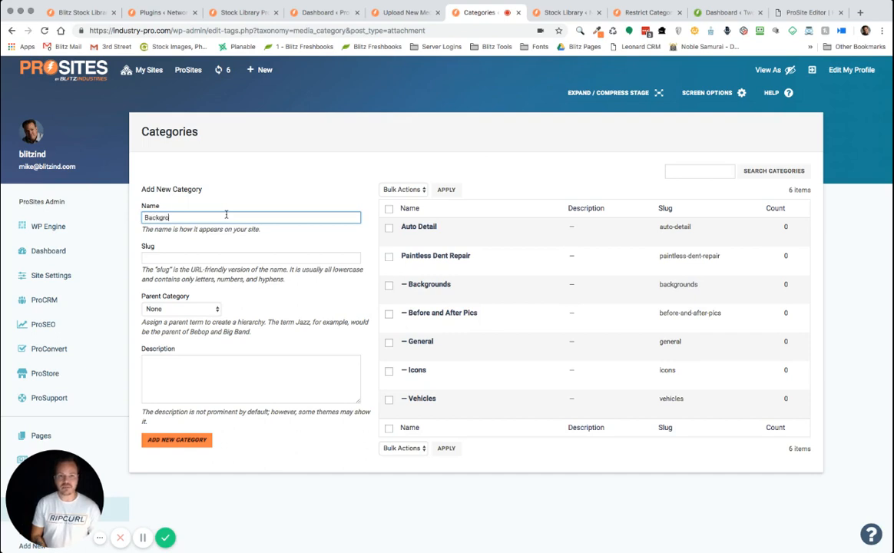
text(unds)
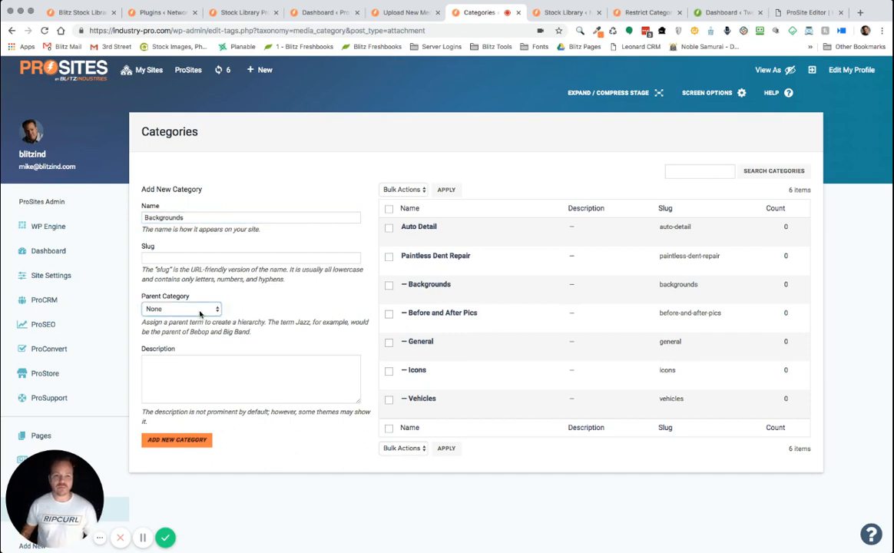
click(181, 308)
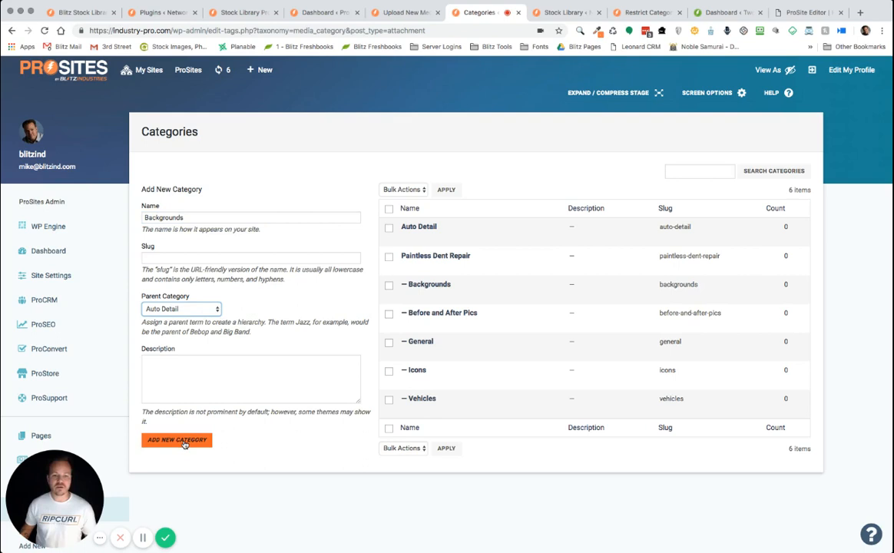
mouse_move(427, 284)
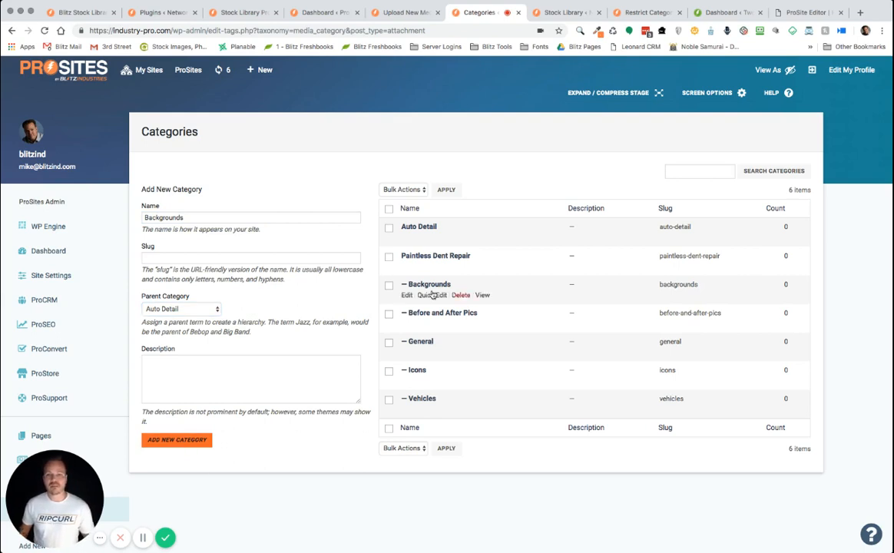
click(176, 439)
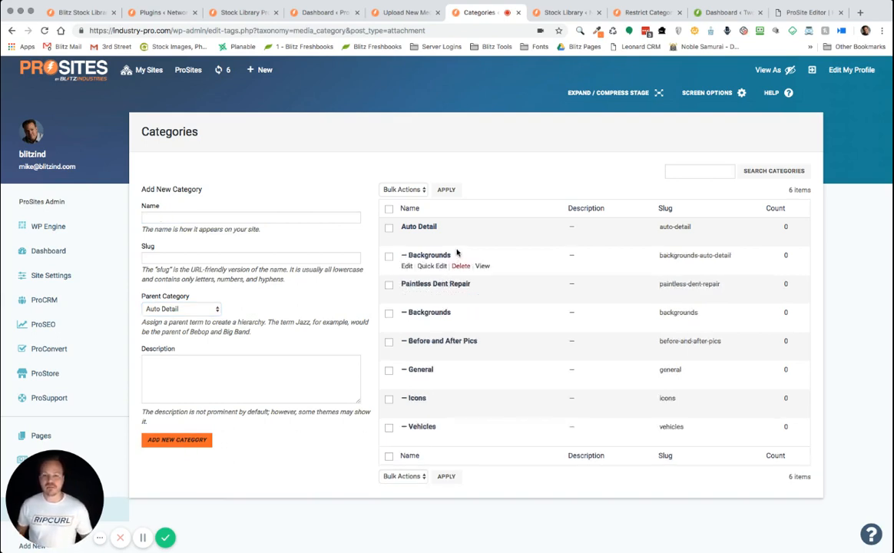
mouse_move(436, 239)
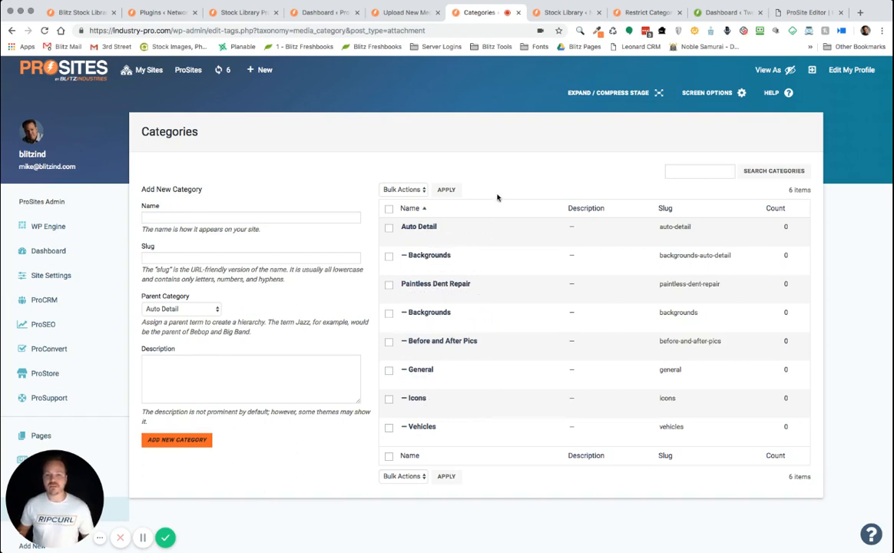
mouse_move(360, 152)
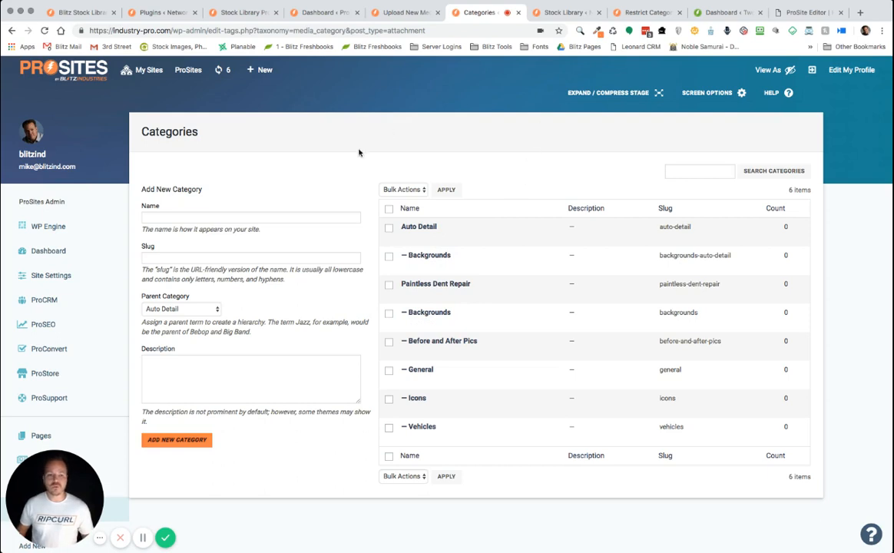
scroll(down, 3)
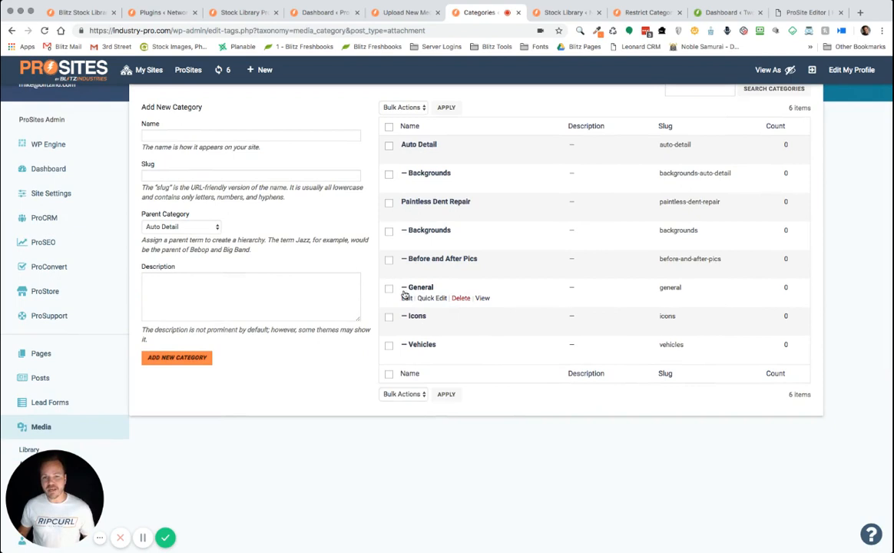
scroll(down, 3)
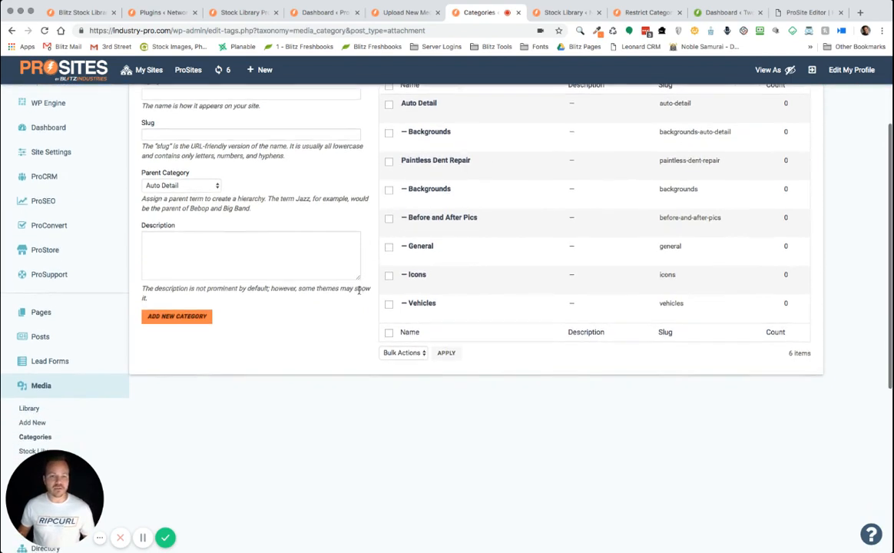
scroll(down, 3)
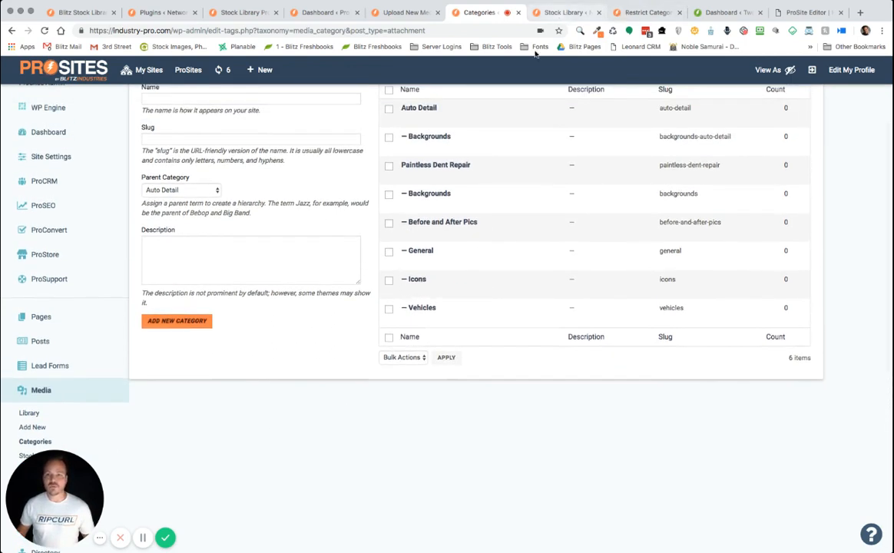
scroll(down, 3)
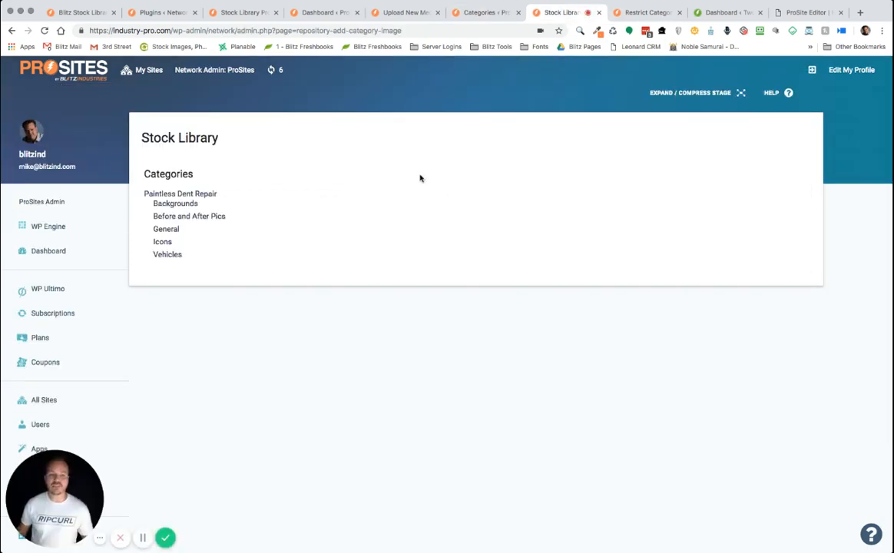
mouse_move(218, 120)
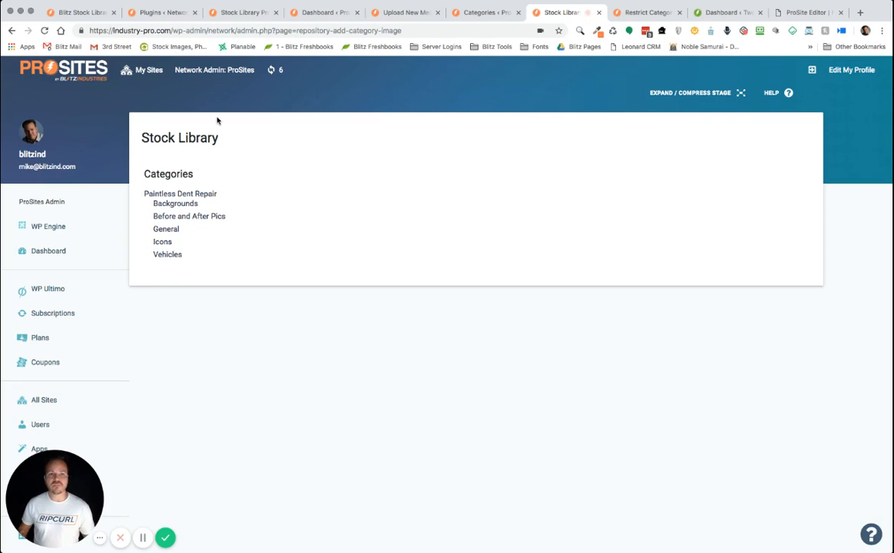
mouse_move(273, 175)
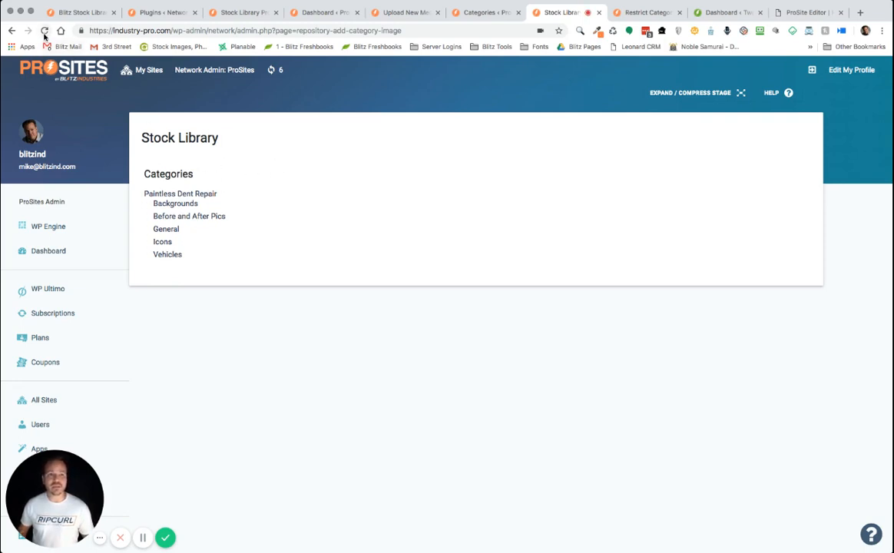
click(44, 30)
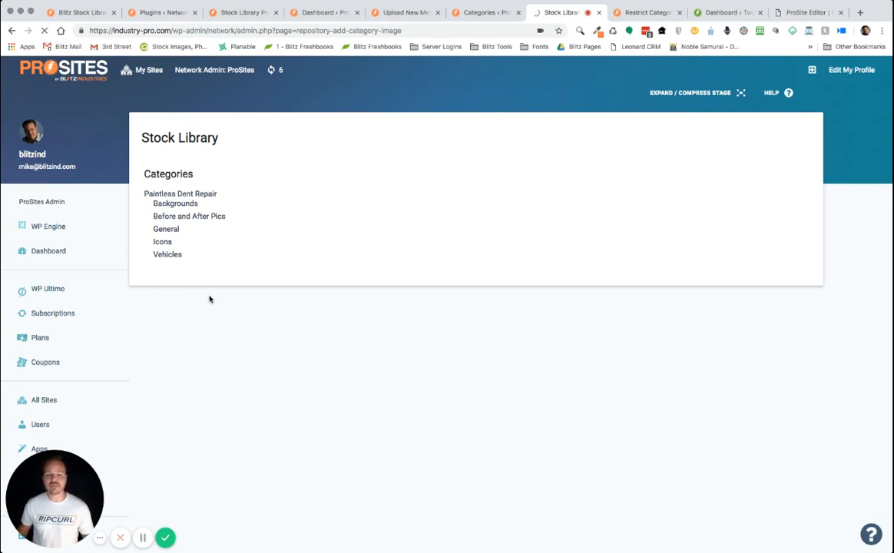
mouse_move(279, 338)
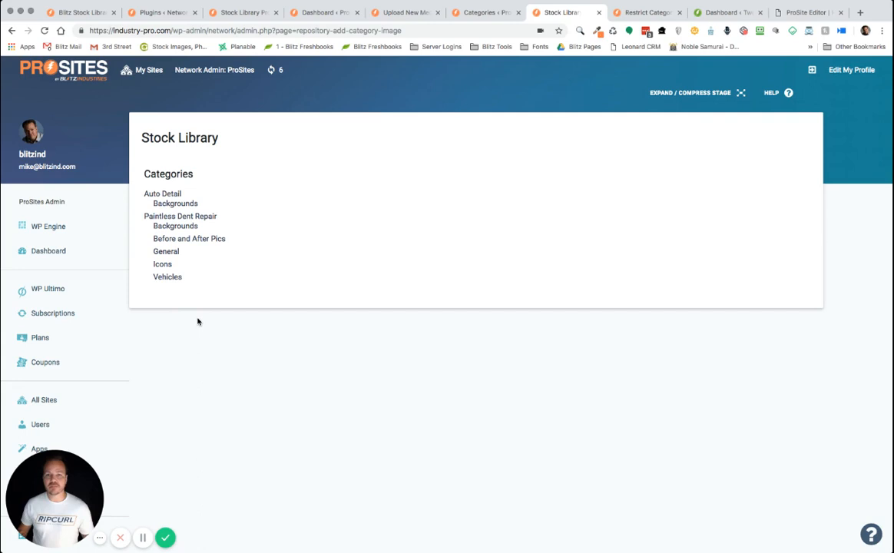
mouse_move(347, 288)
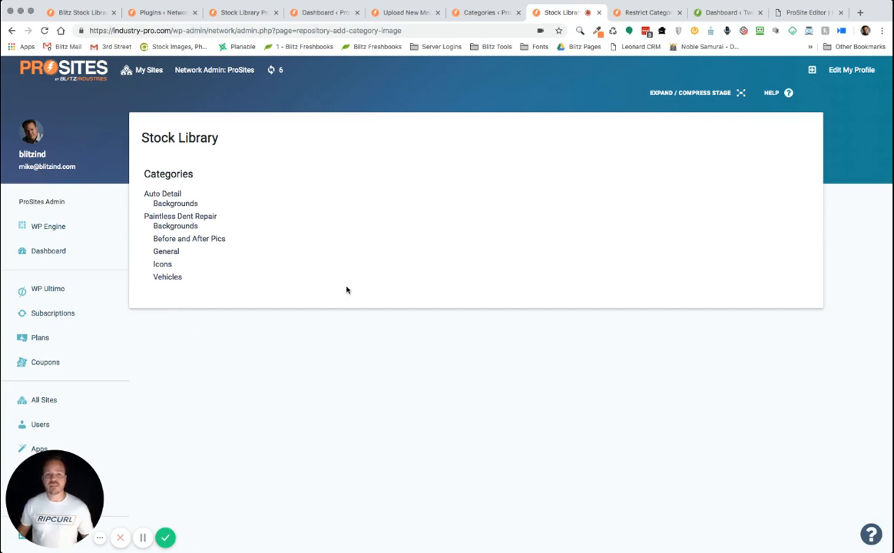
mouse_move(292, 209)
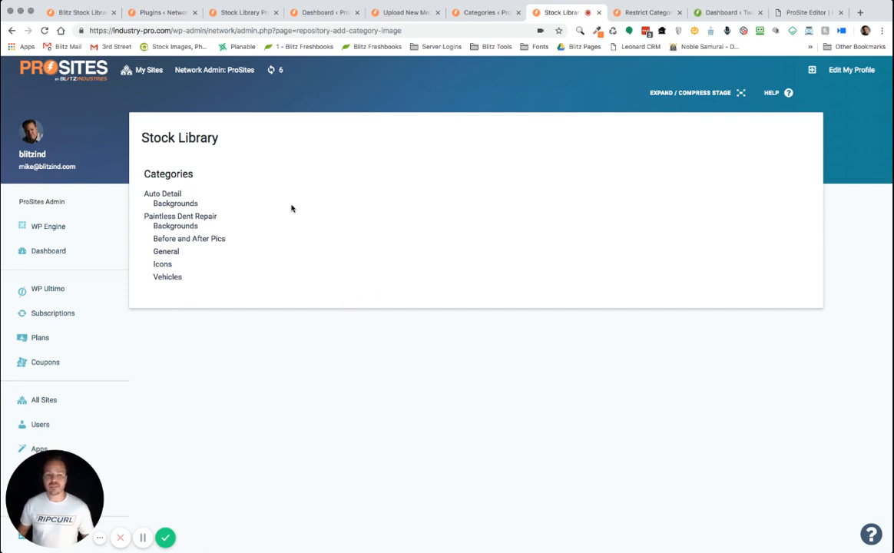
mouse_move(285, 175)
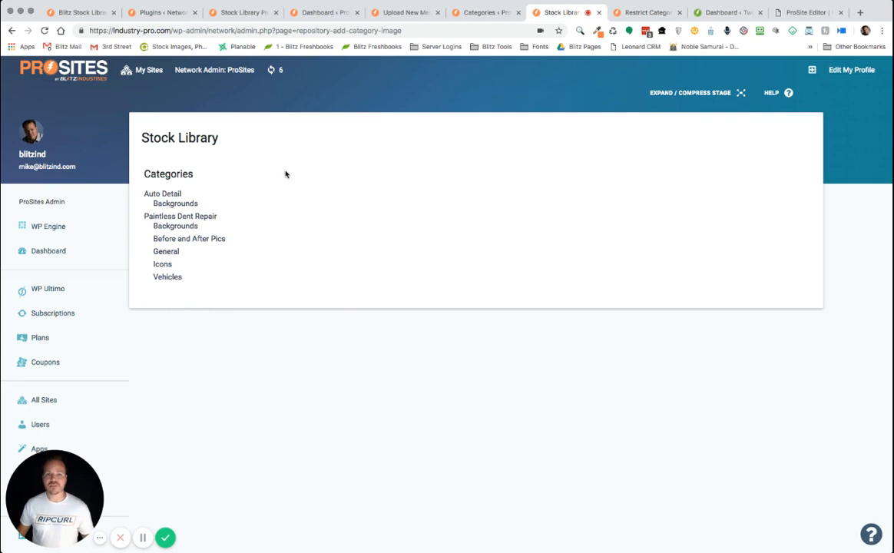
mouse_move(215, 88)
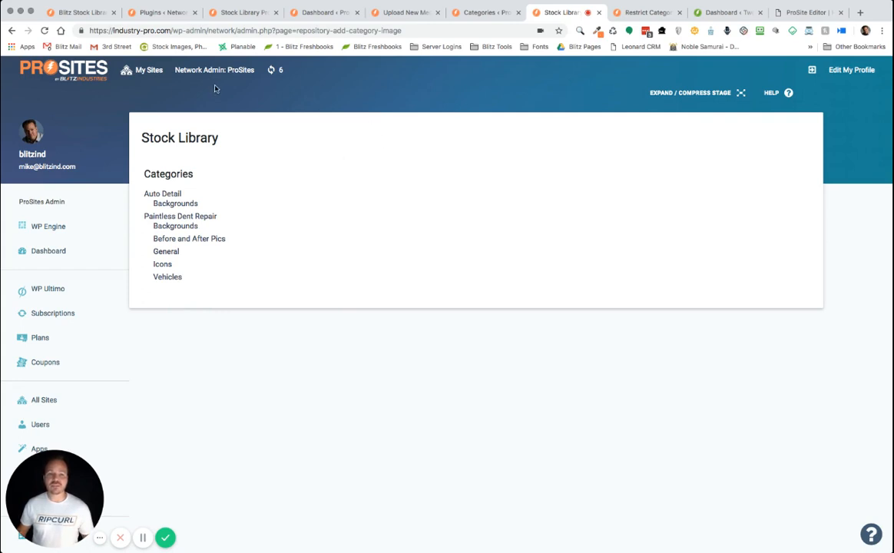
mouse_move(387, 242)
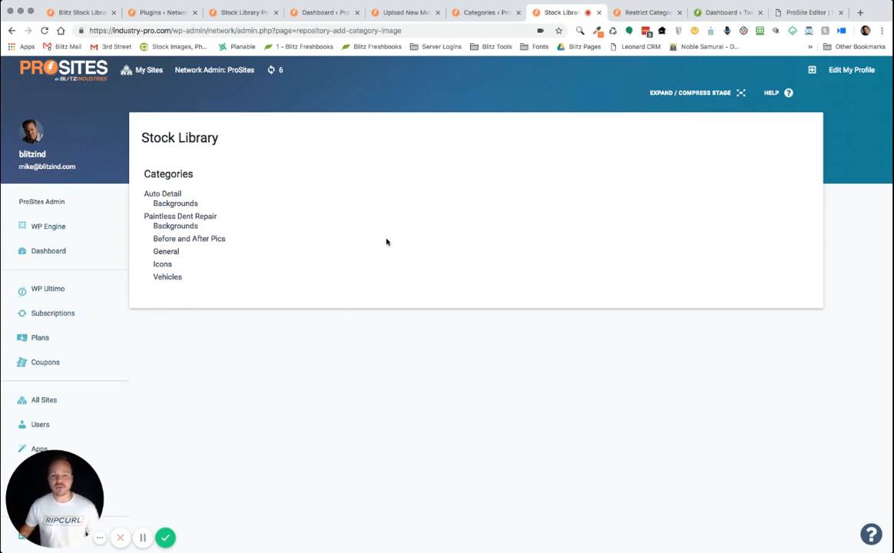
mouse_move(351, 207)
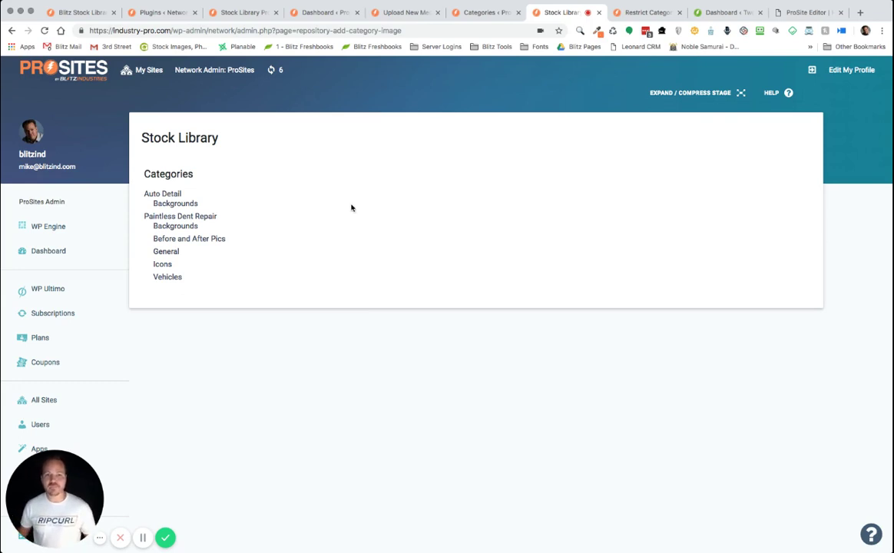
mouse_move(232, 252)
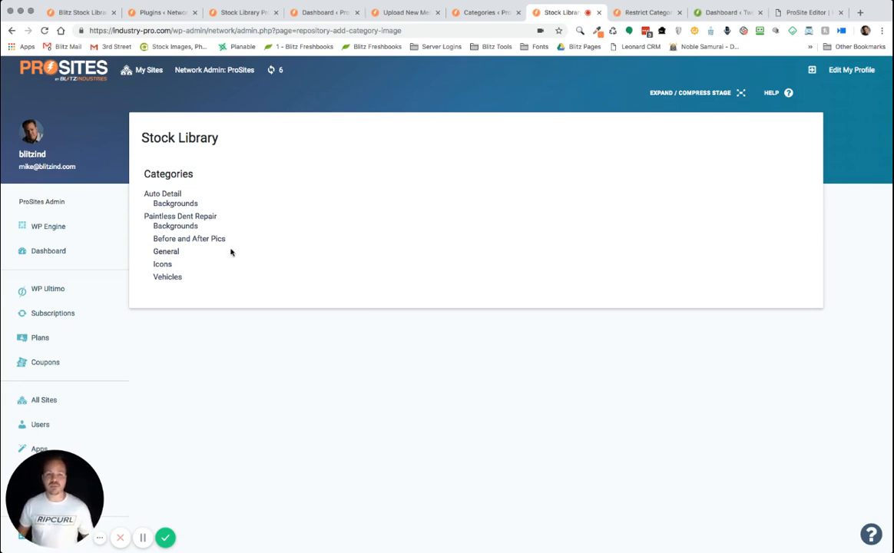
mouse_move(175, 203)
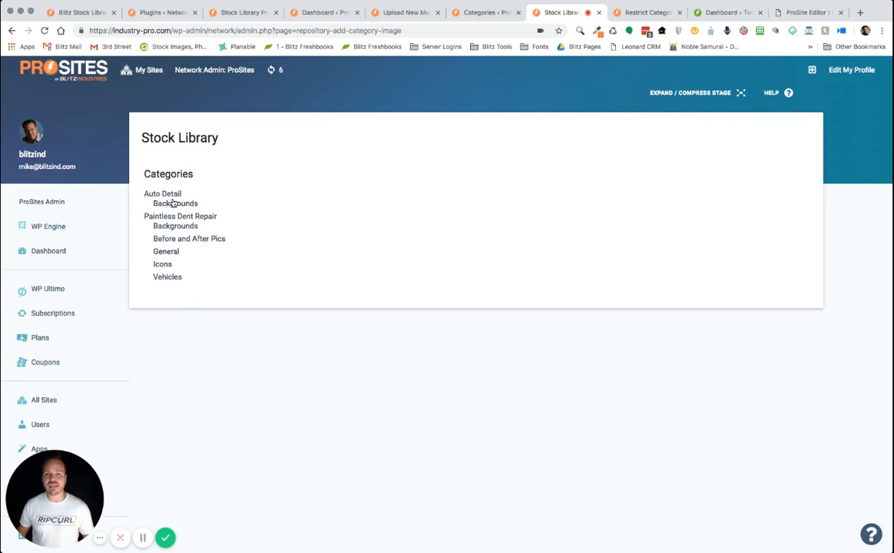
mouse_move(494, 92)
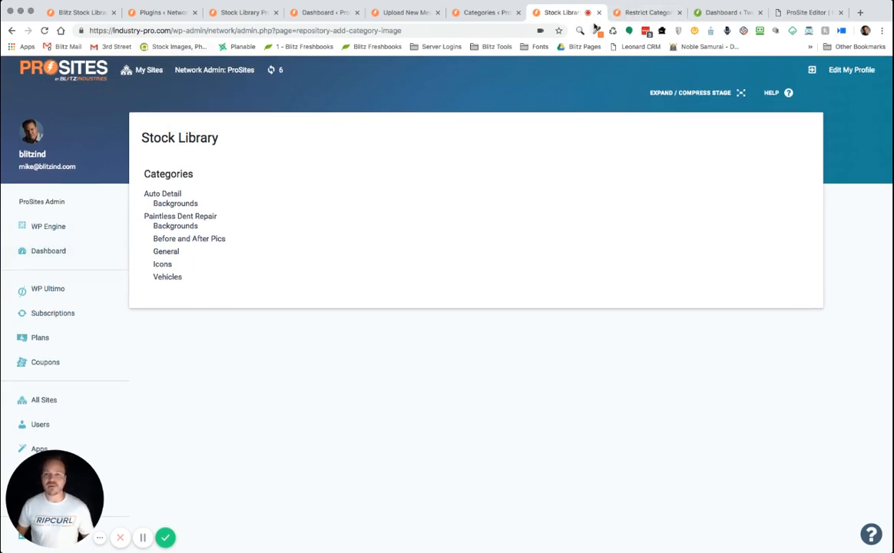
click(645, 13)
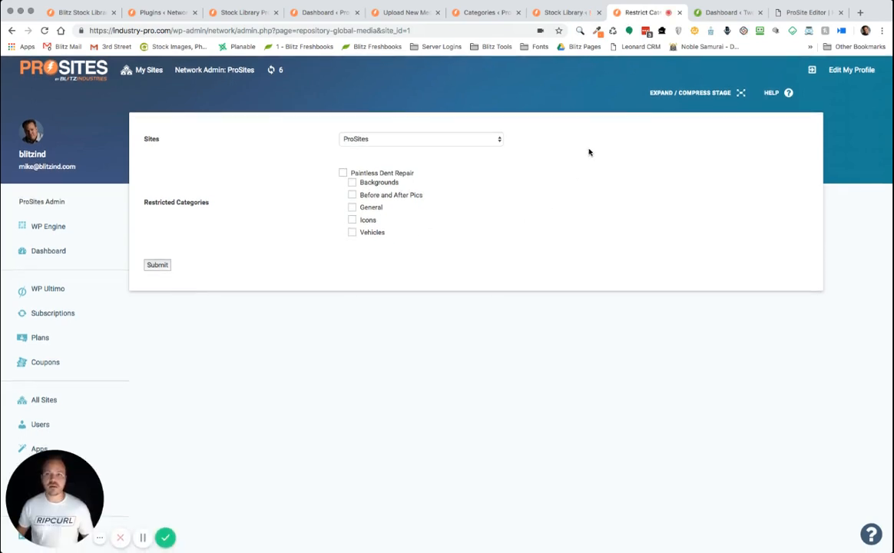
scroll(down, 3)
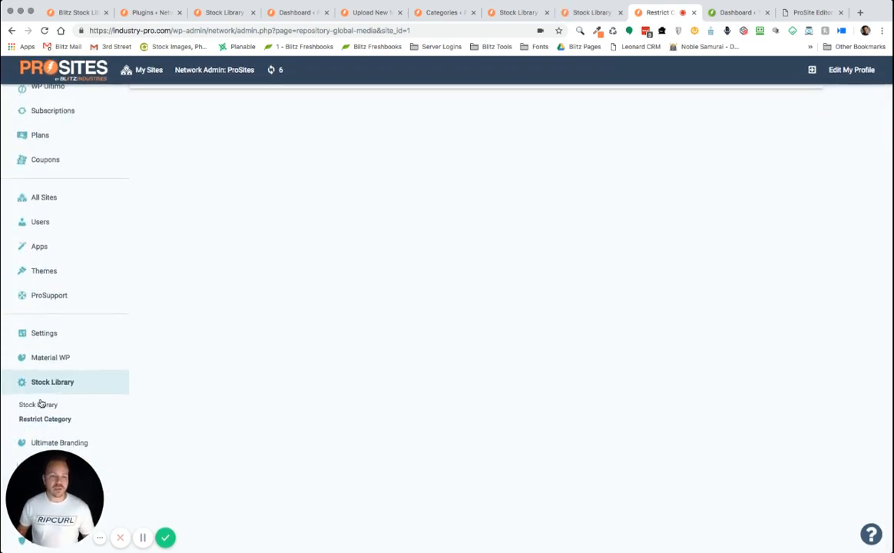
click(45, 417)
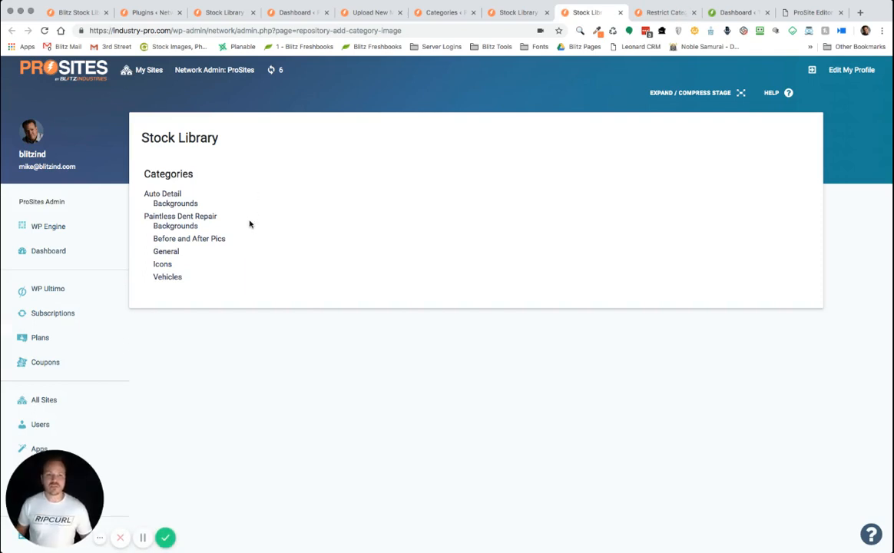
Step: Show the Paintless Dent Repair Backgrounds images in the network Stock Library
click(215, 71)
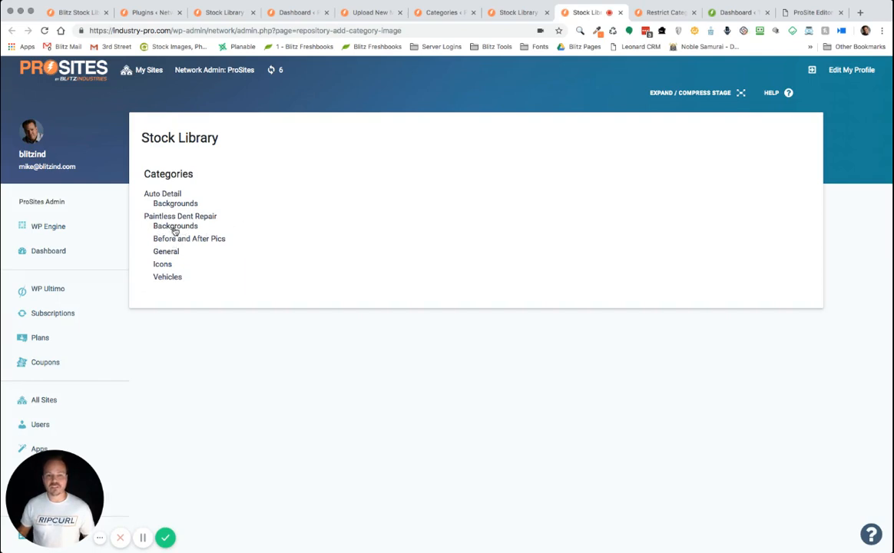
click(175, 226)
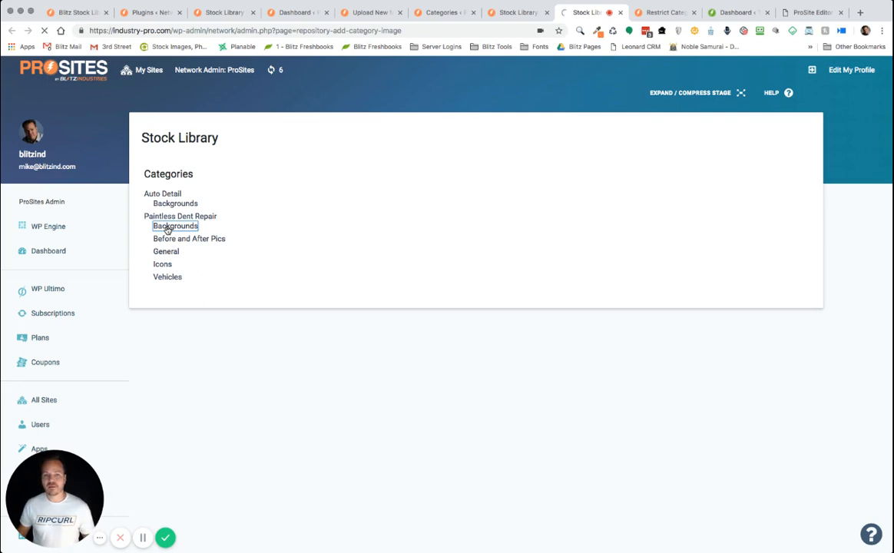
mouse_move(310, 267)
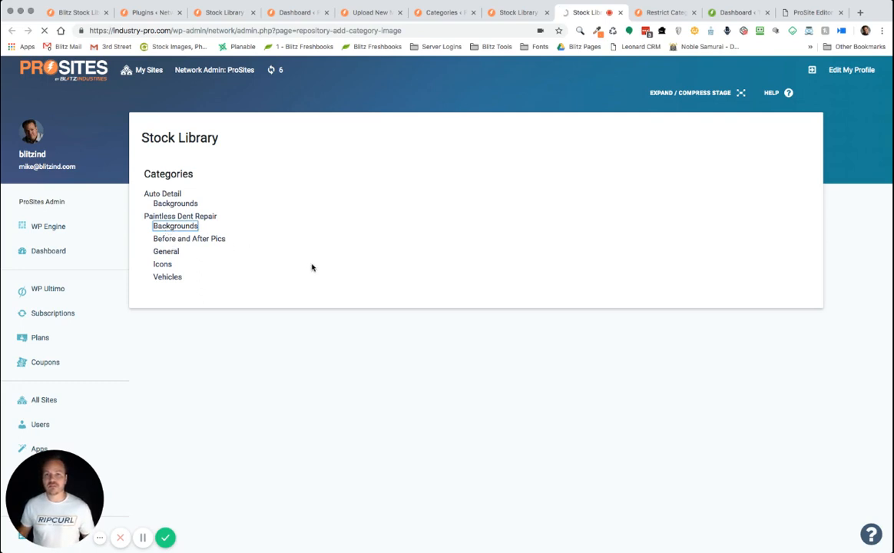
mouse_move(418, 292)
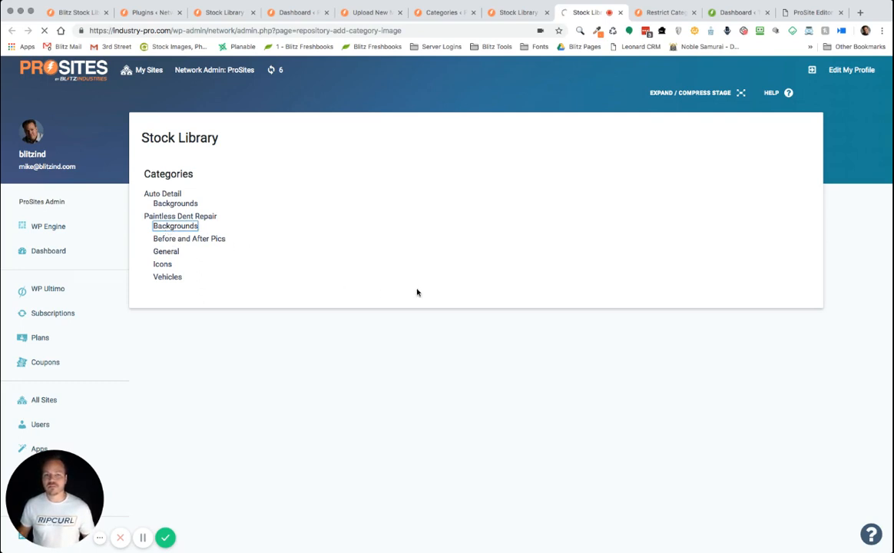
click(175, 226)
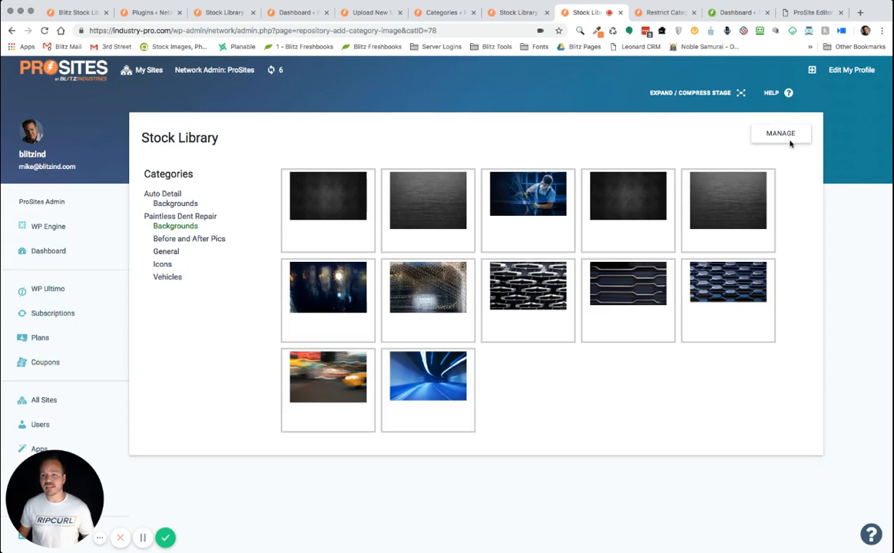
Step: In Manage mode, select extra background photos for Paintless Dent Repair Backgrounds and save
click(780, 132)
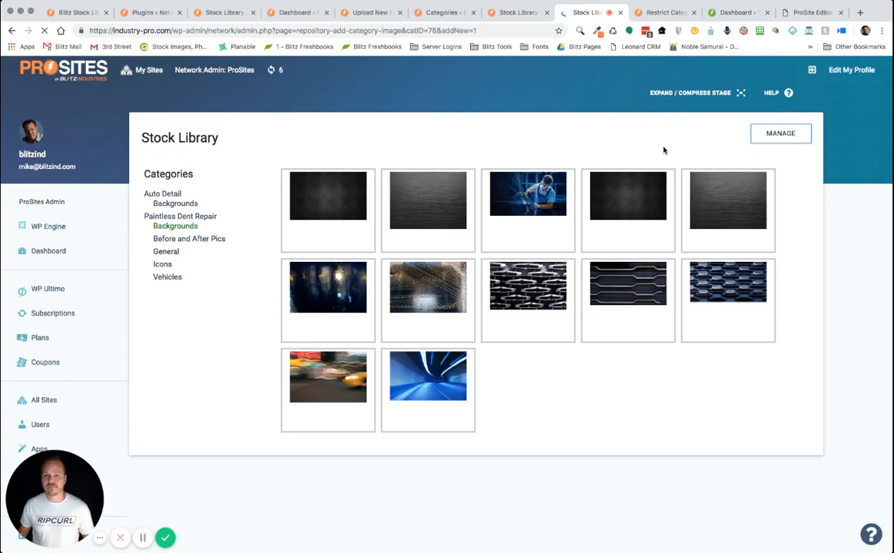
scroll(down, 3)
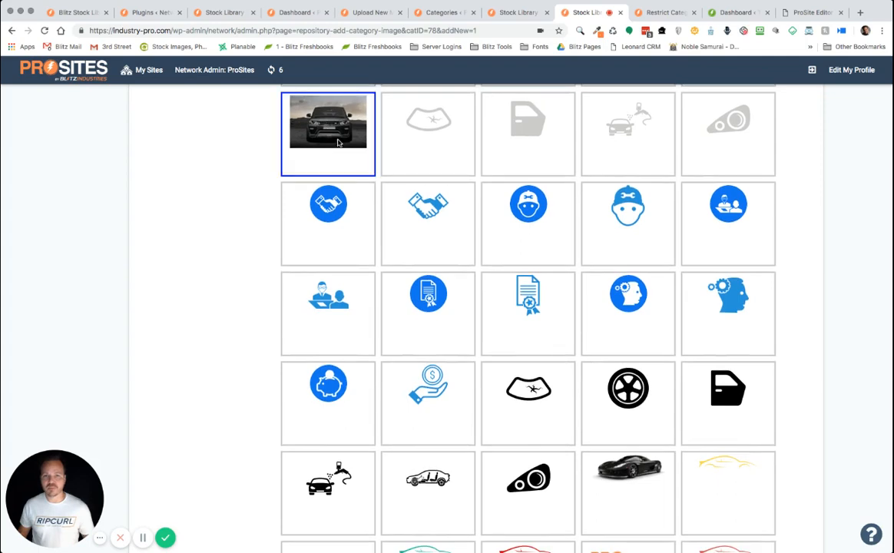
scroll(down, 3)
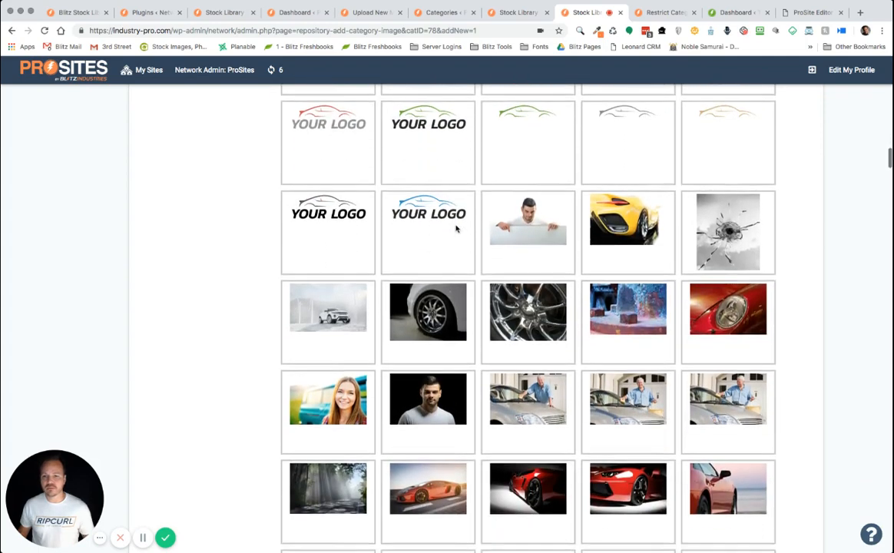
scroll(down, 3)
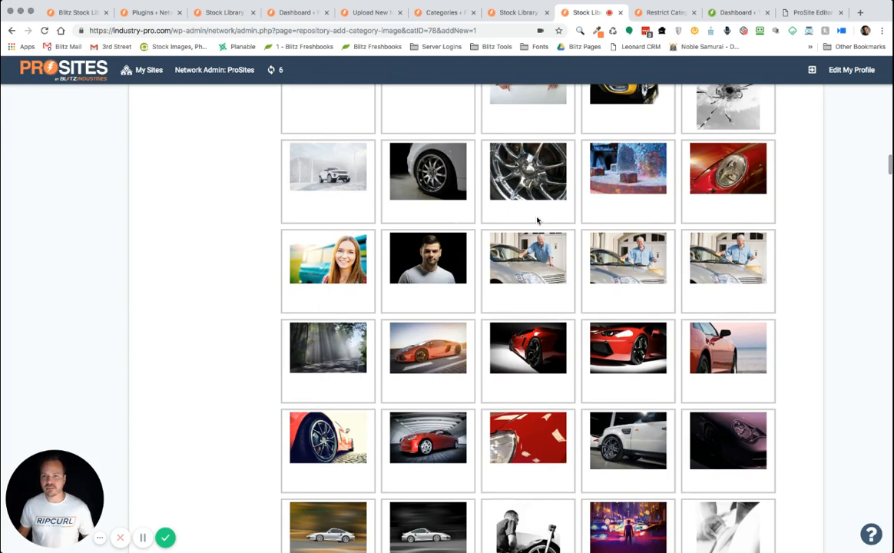
click(327, 360)
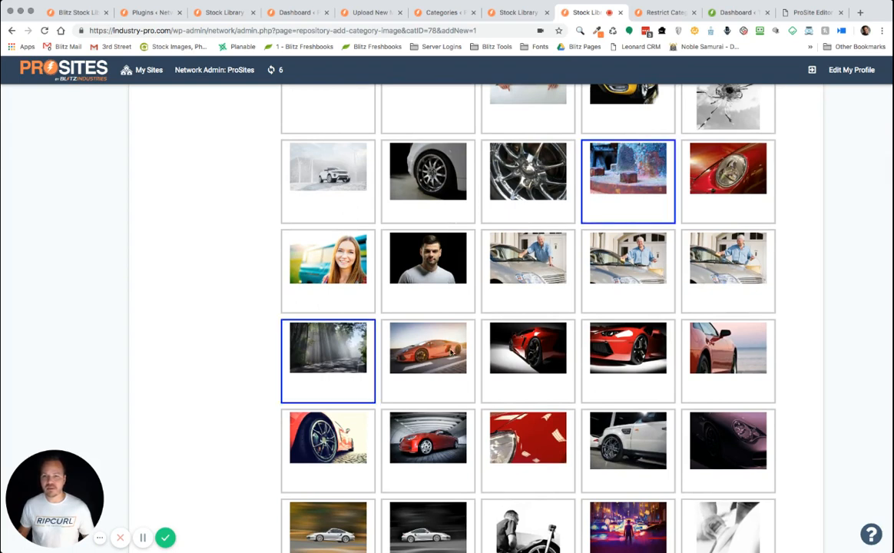
scroll(down, 3)
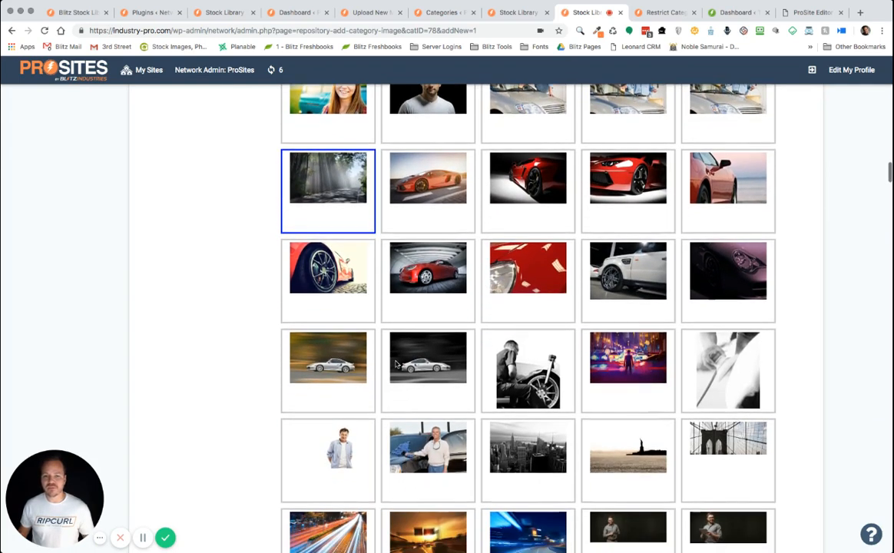
scroll(down, 3)
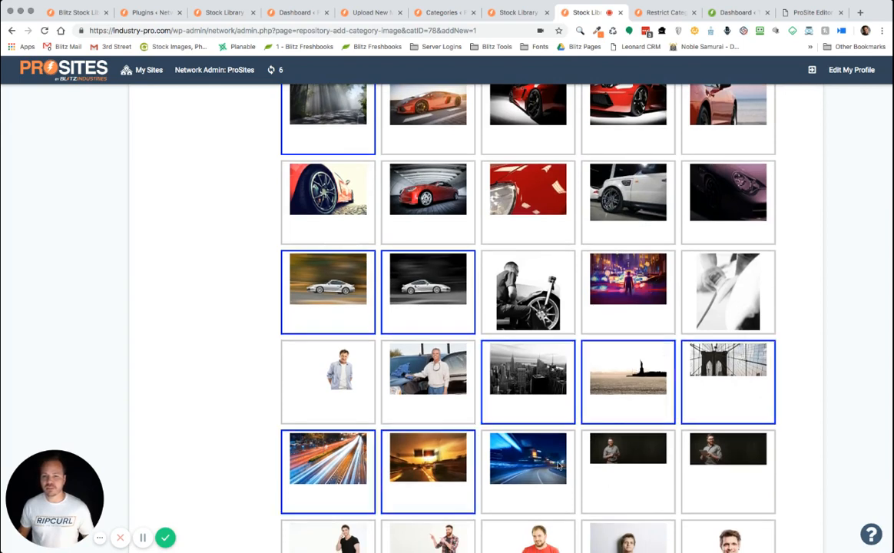
scroll(down, 3)
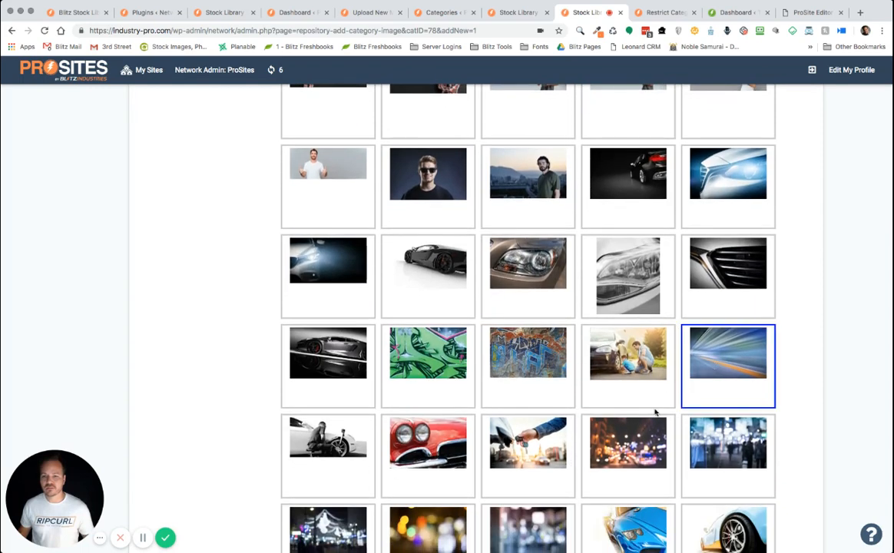
scroll(down, 3)
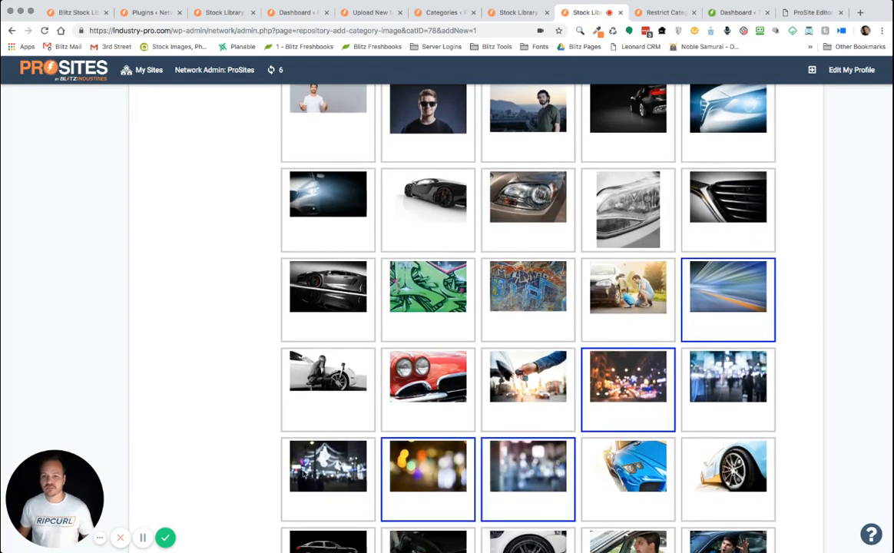
scroll(down, 3)
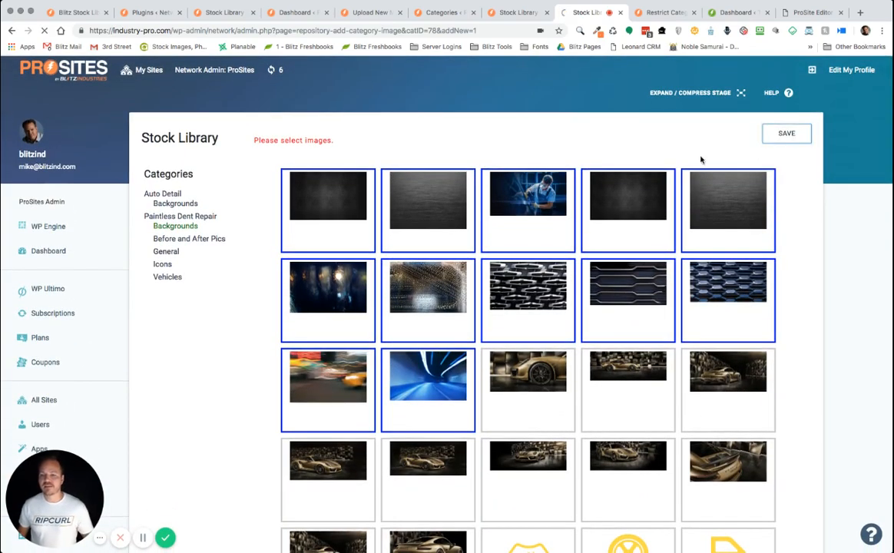
mouse_move(586, 154)
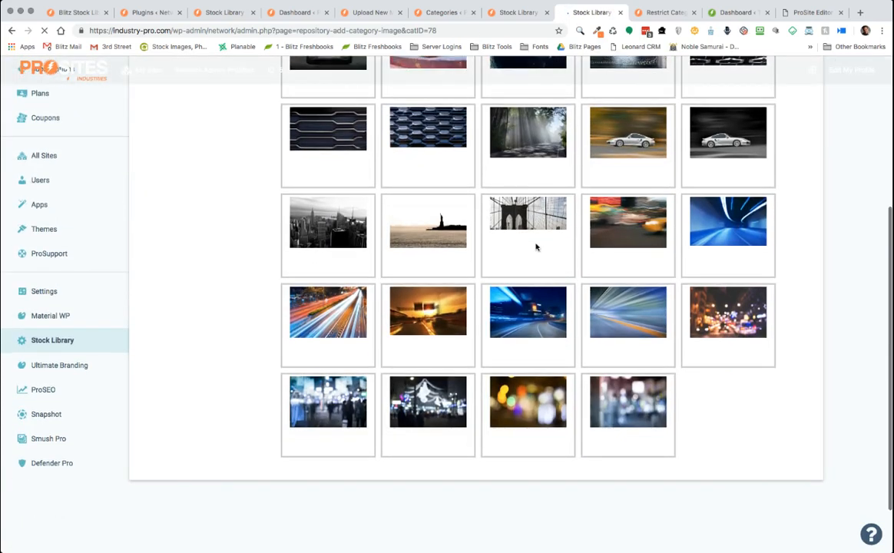
scroll(up, 3)
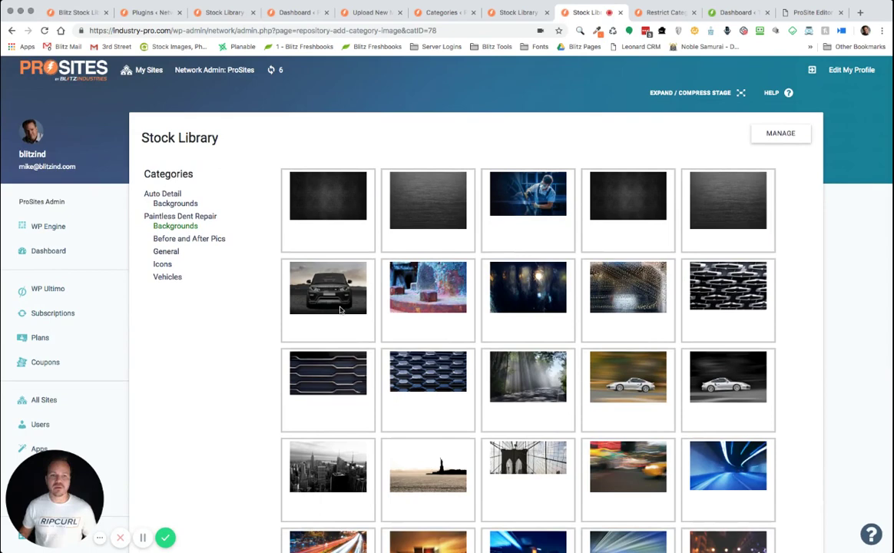
Step: View the Icons category, review its icon selections in Manage mode, save and return to the plain Icons view
click(162, 264)
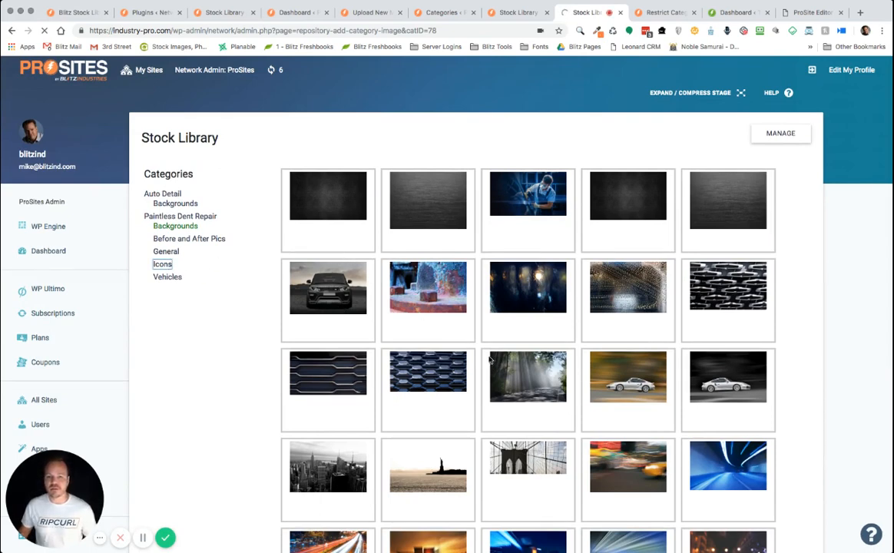
click(162, 264)
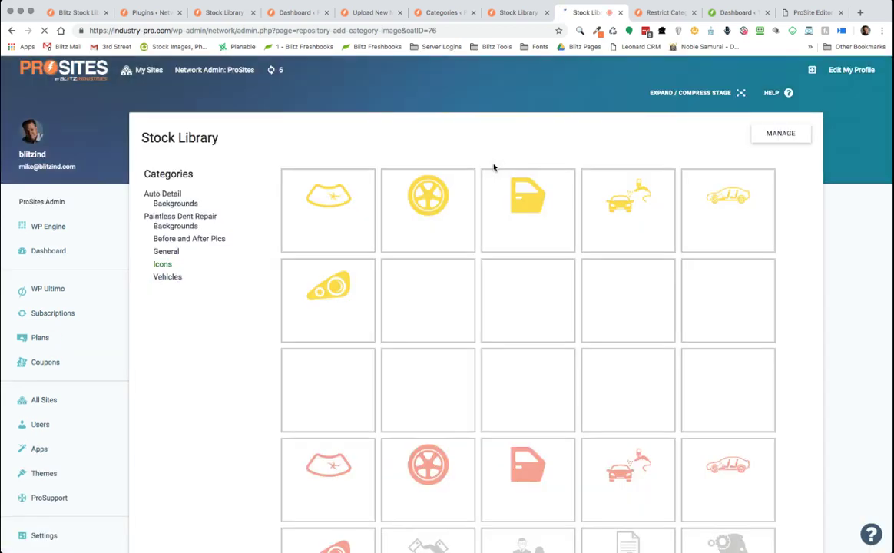
scroll(down, 3)
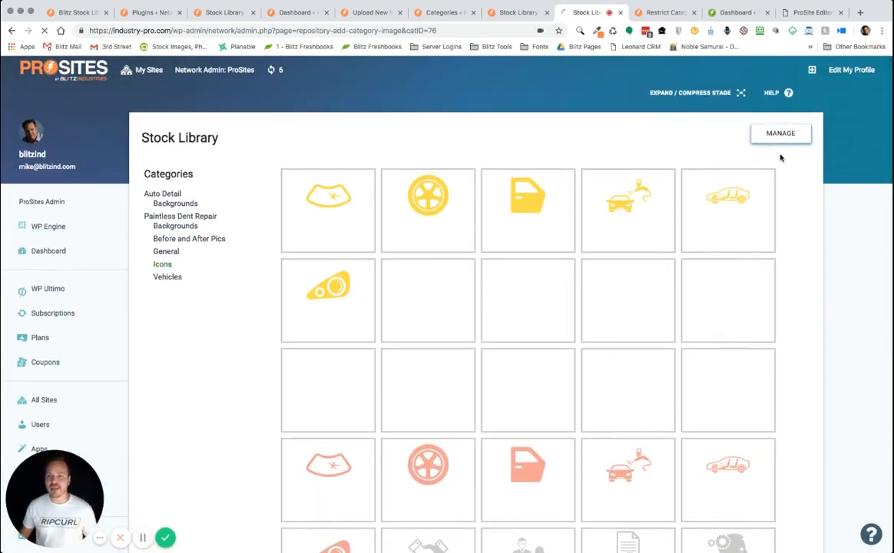
scroll(down, 3)
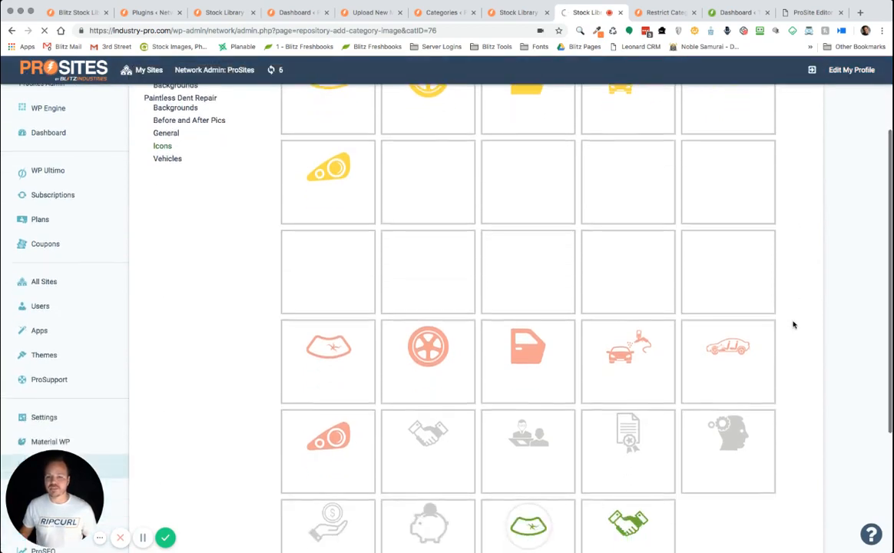
scroll(down, 3)
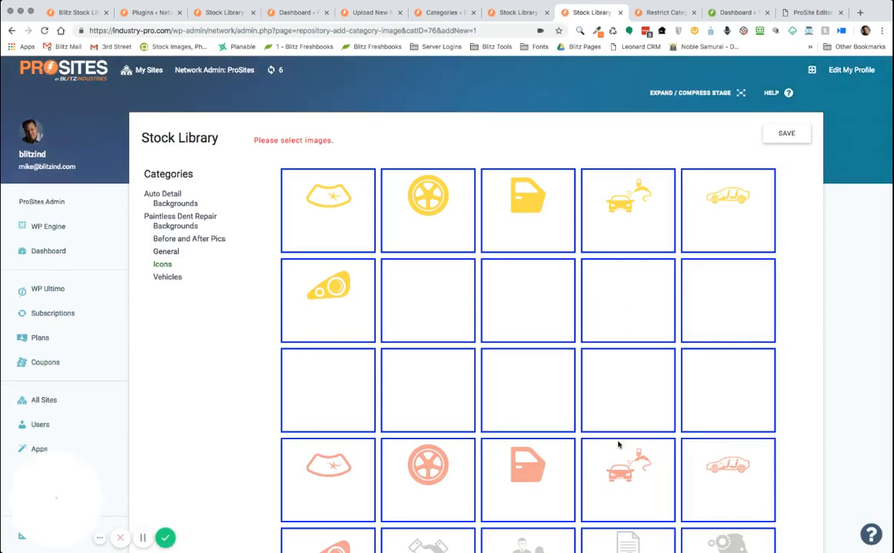
scroll(down, 3)
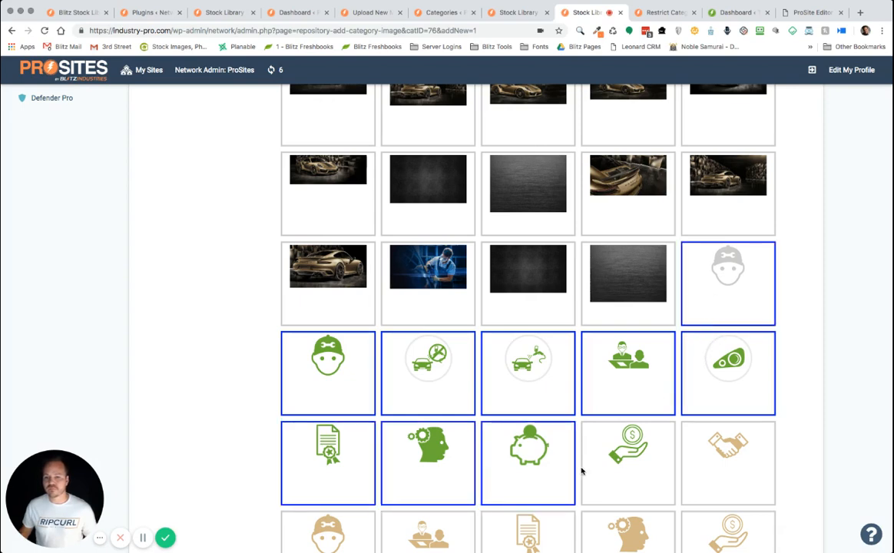
scroll(down, 3)
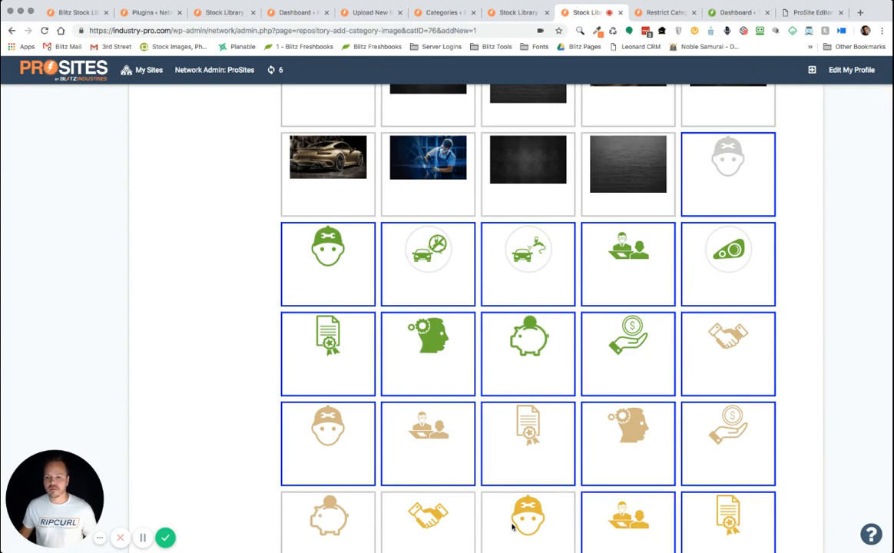
scroll(down, 3)
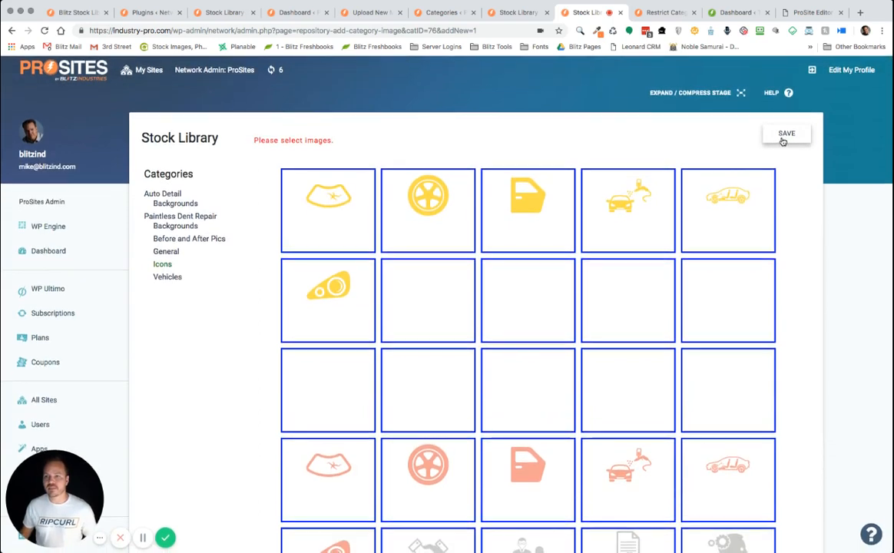
click(786, 132)
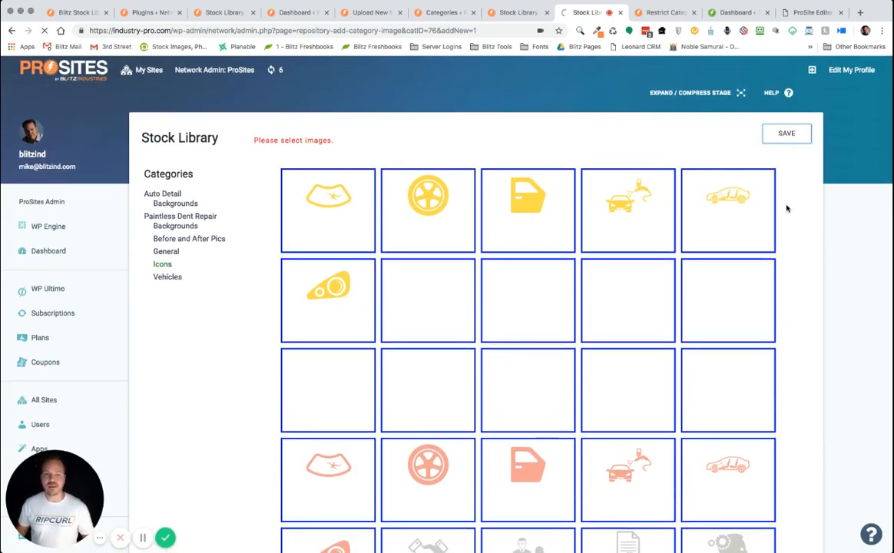
mouse_move(637, 223)
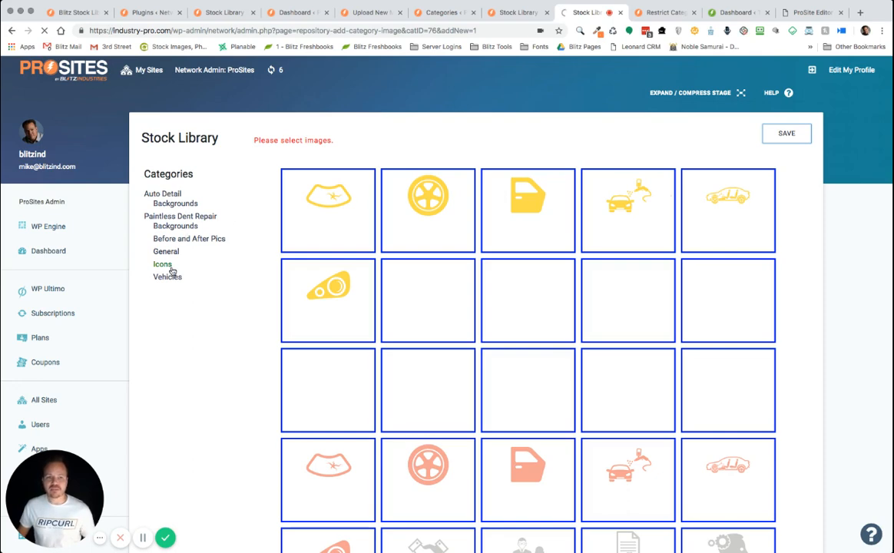
mouse_move(506, 141)
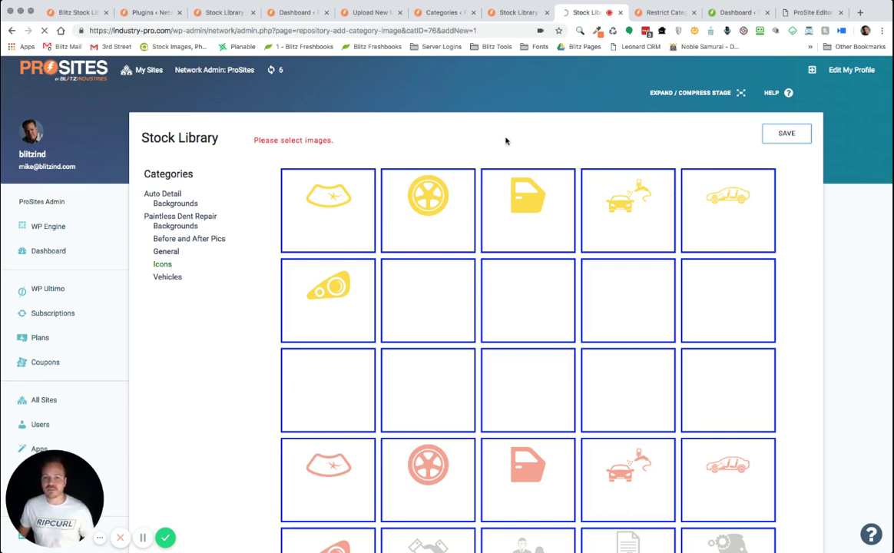
click(787, 132)
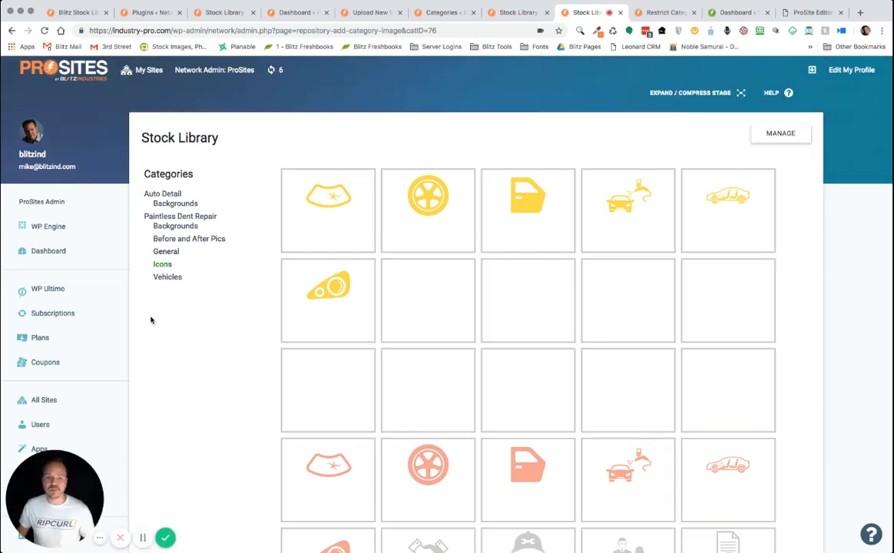
Step: Assign the Auto Detail Backgrounds category to Tweaker ProSite on Restrict Categories, submit, and go to that site's dashboard
scroll(down, 3)
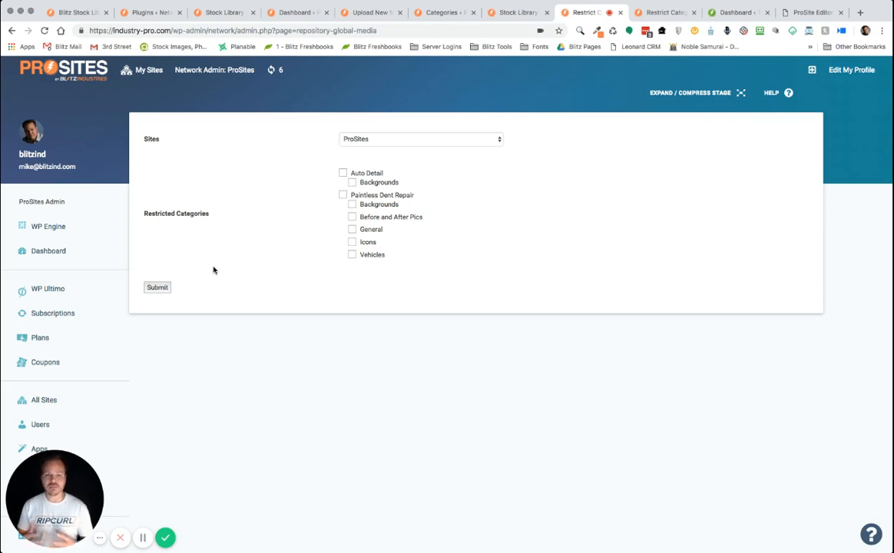
mouse_move(393, 140)
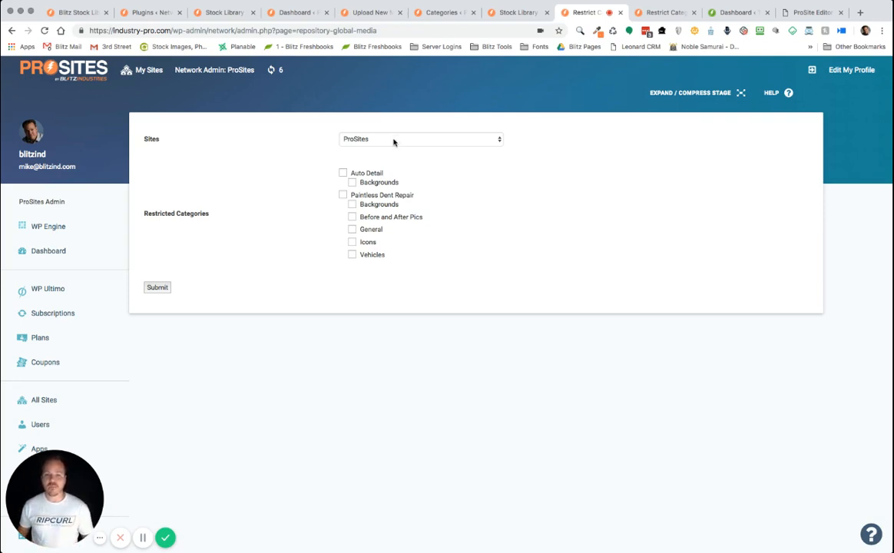
click(420, 138)
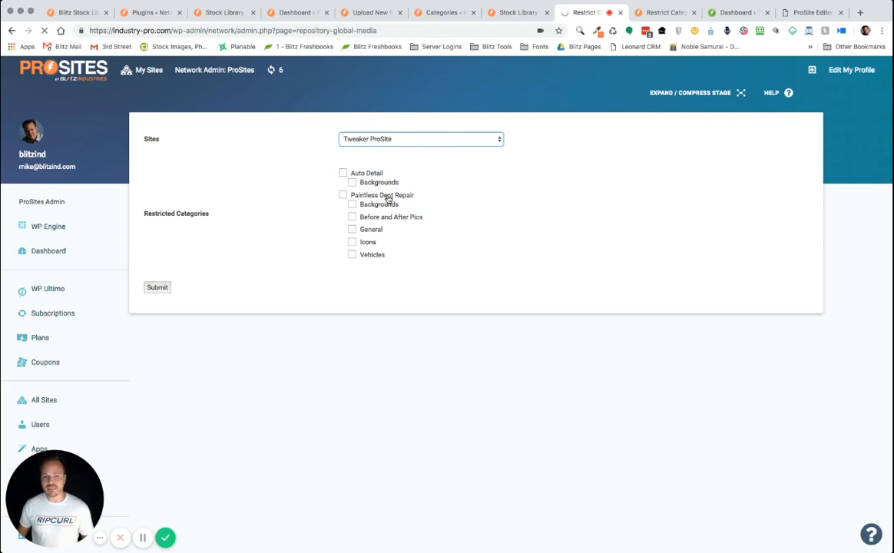
click(351, 181)
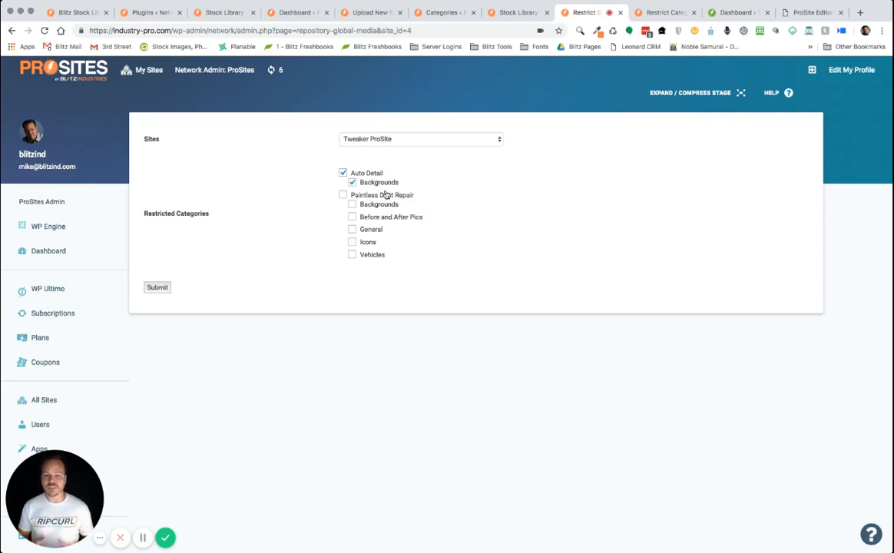
mouse_move(347, 158)
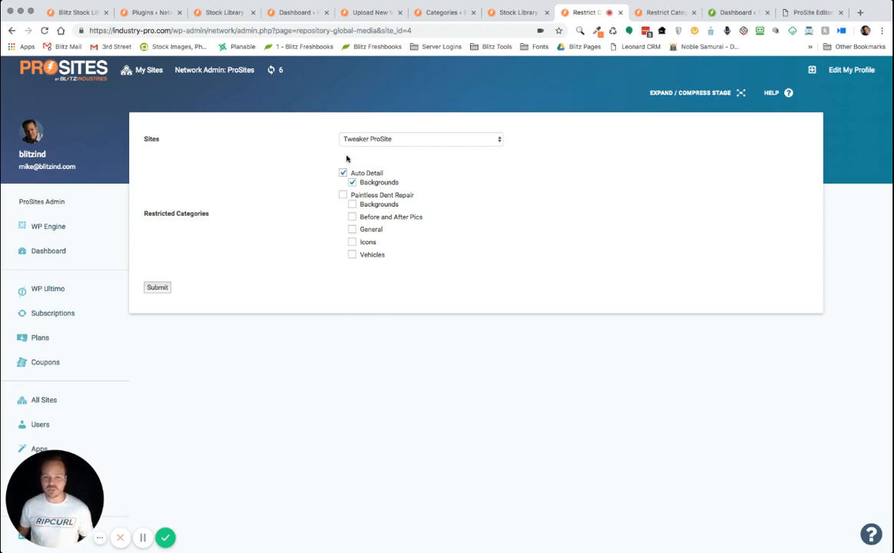
mouse_move(336, 233)
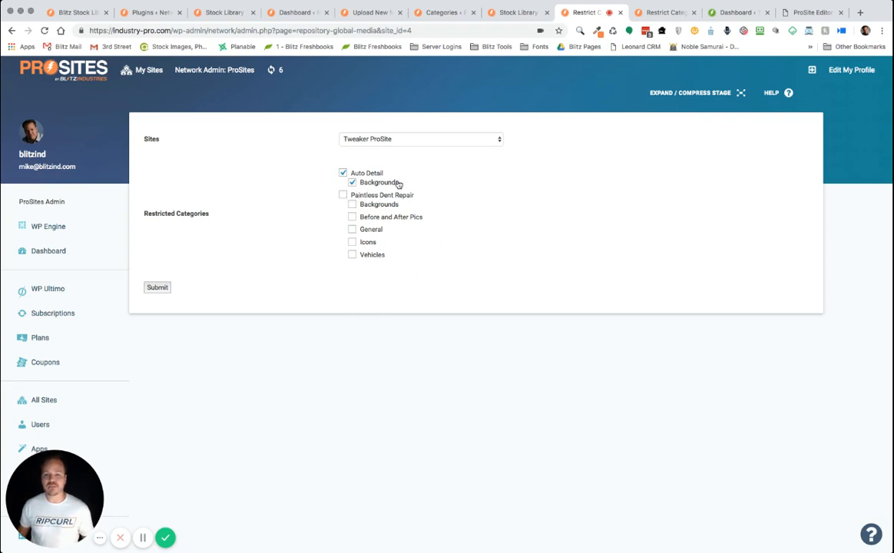
mouse_move(482, 203)
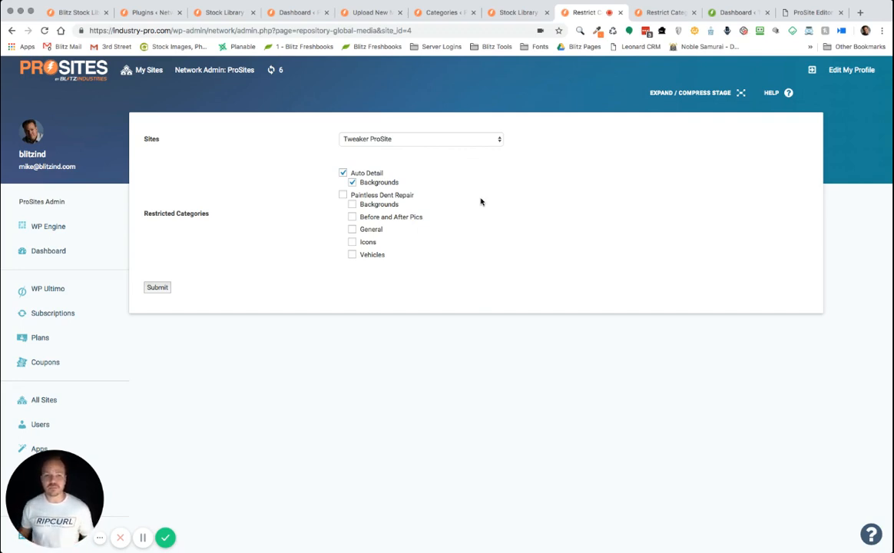
click(157, 287)
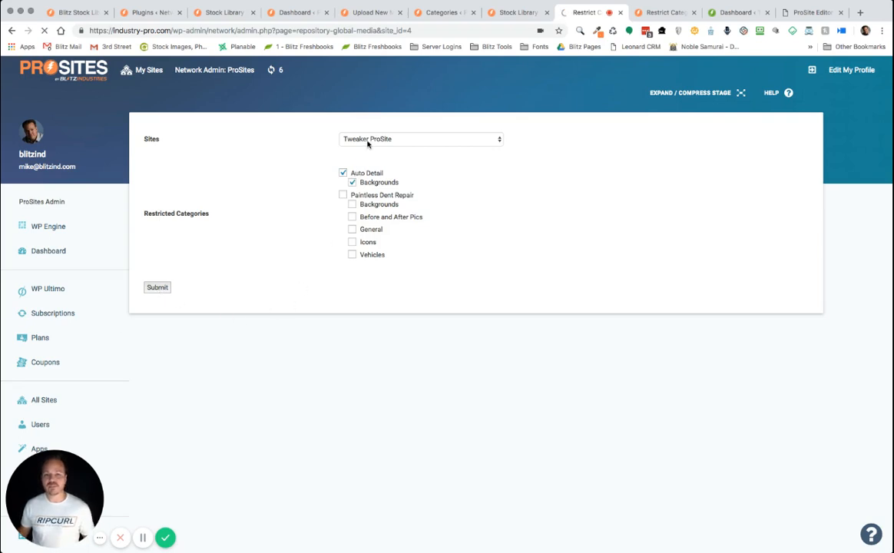
mouse_move(383, 277)
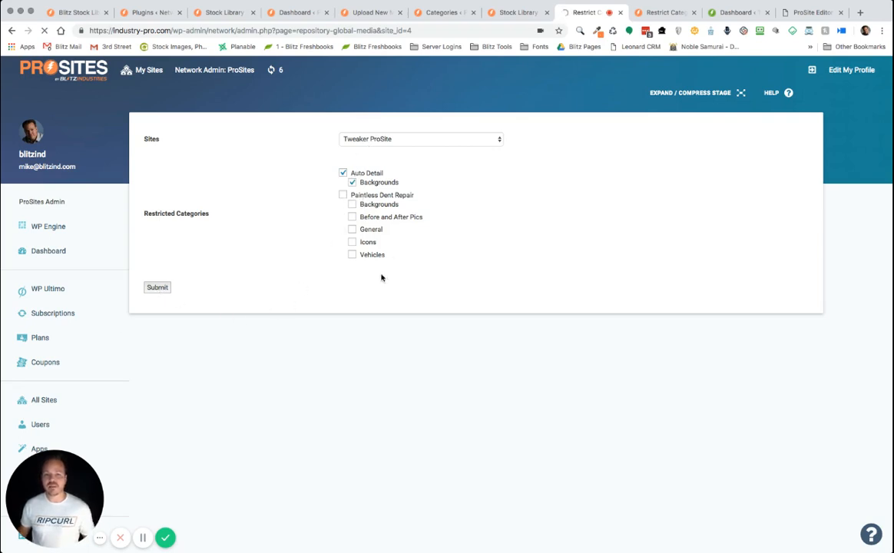
click(156, 288)
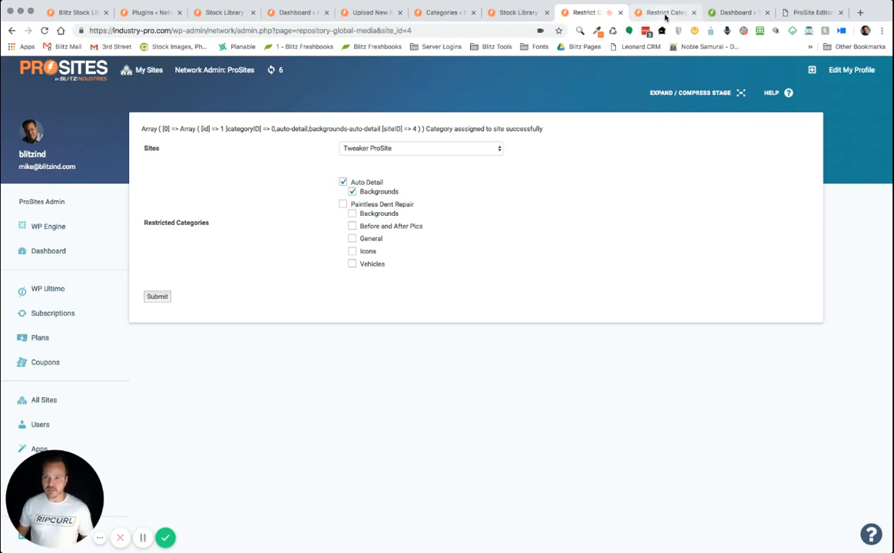
click(662, 12)
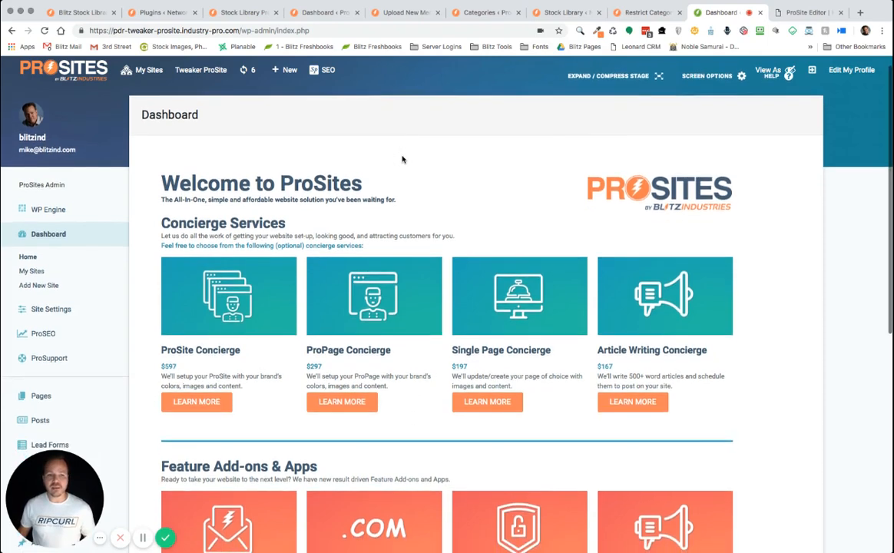
Step: From Tweaker ProSite's Media Library, go to its Stock Library showing the available categories
scroll(down, 3)
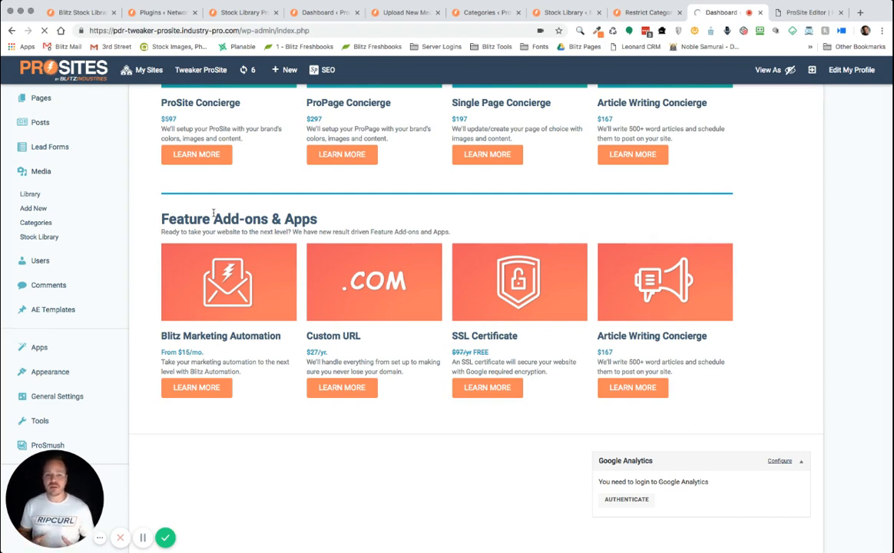
click(40, 172)
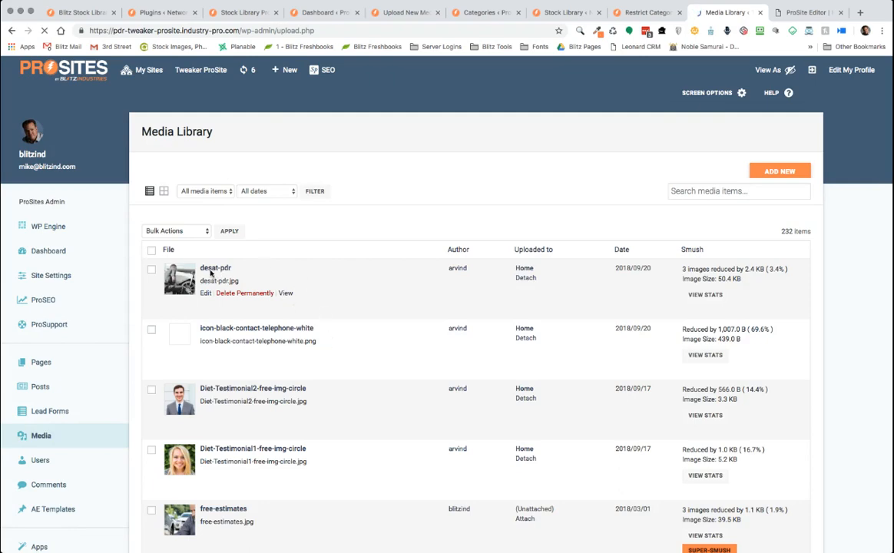
scroll(down, 3)
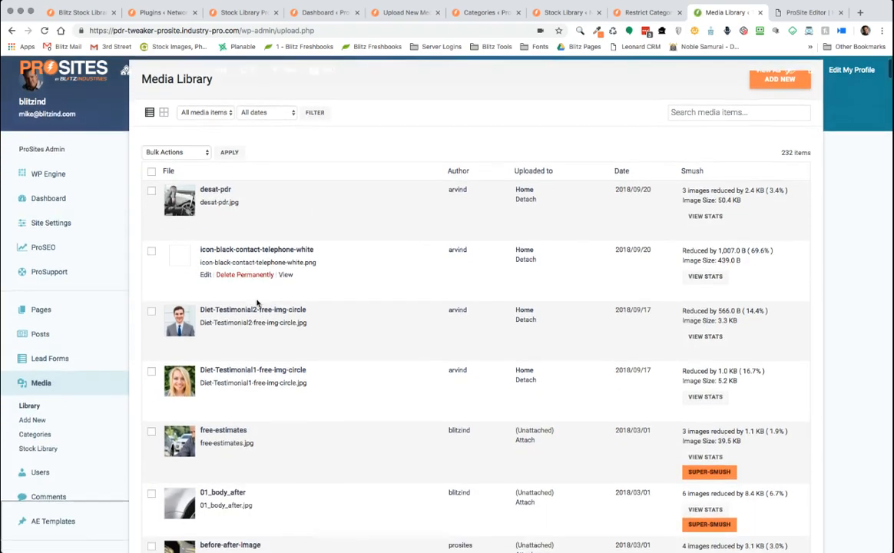
scroll(down, 3)
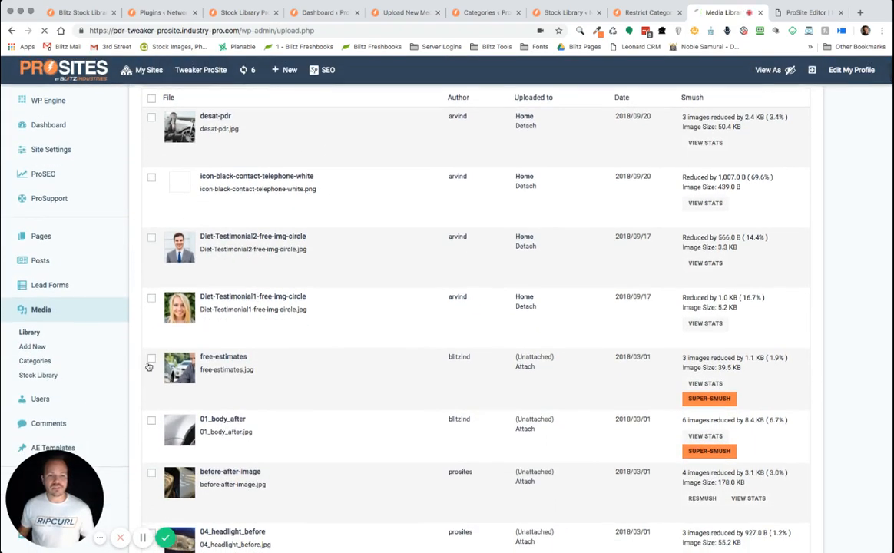
mouse_move(319, 313)
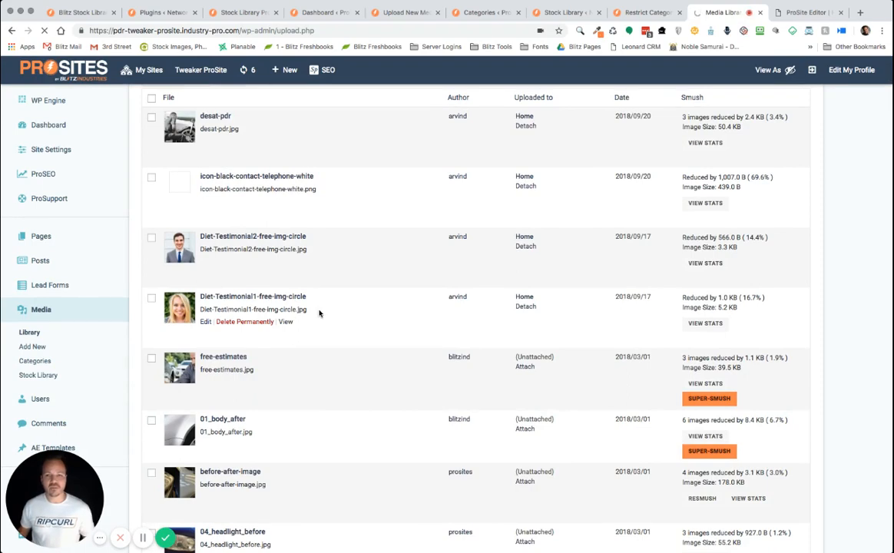
click(39, 374)
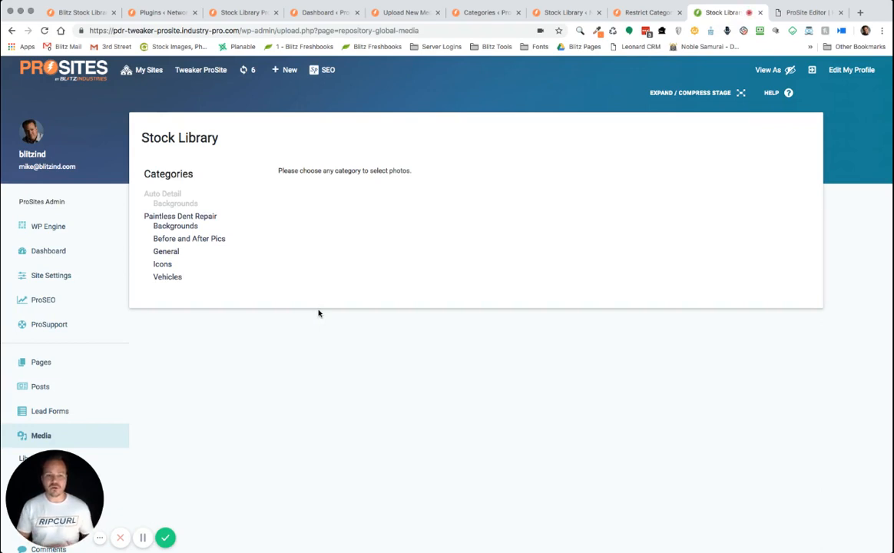
mouse_move(247, 267)
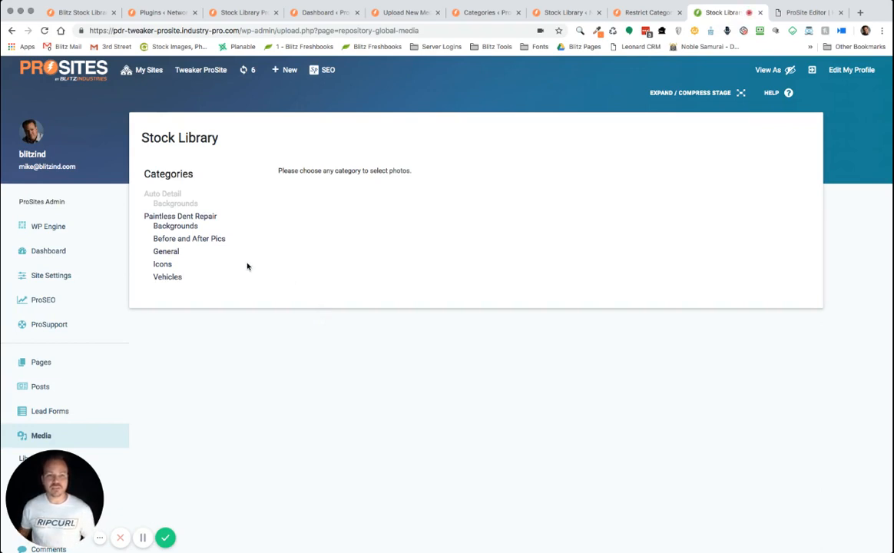
Step: Add the first two dark metal photos from Paintless Dent Repair Backgrounds to the site's library and view the Media Library
click(175, 226)
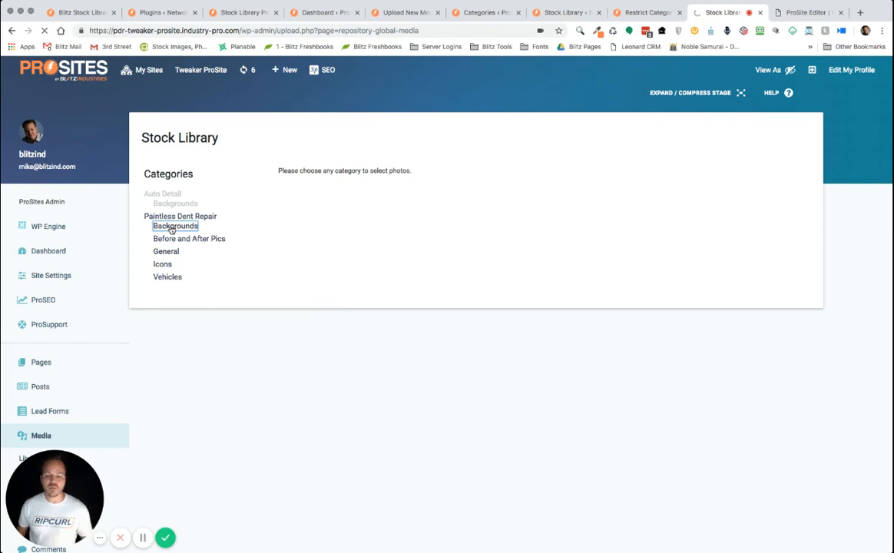
click(175, 226)
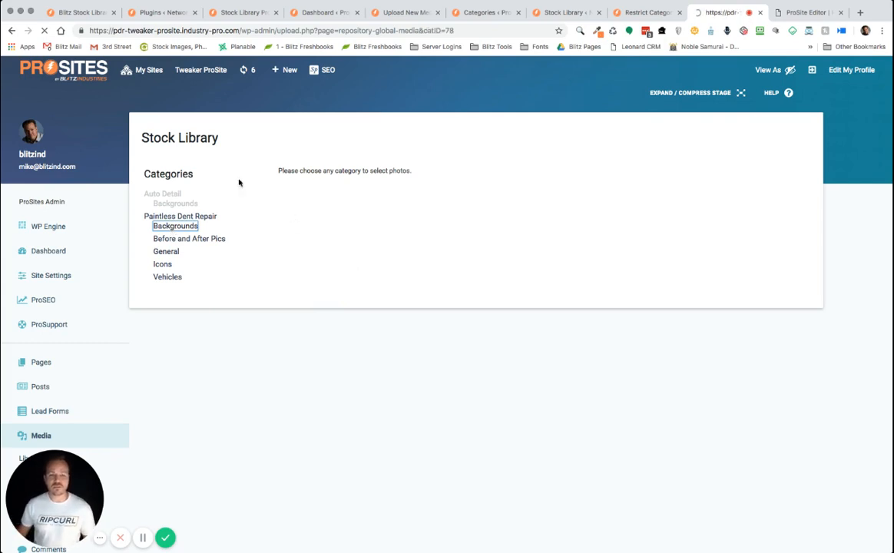
click(175, 226)
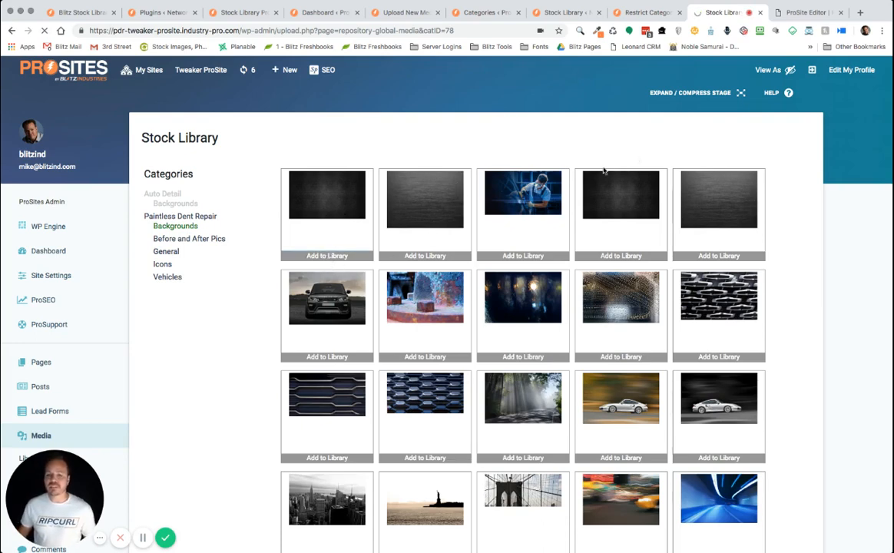
mouse_move(490, 225)
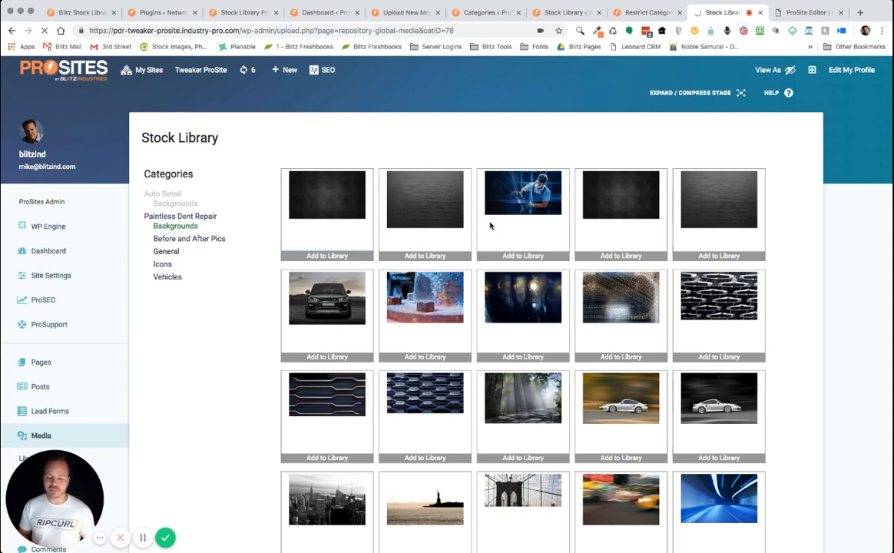
click(325, 255)
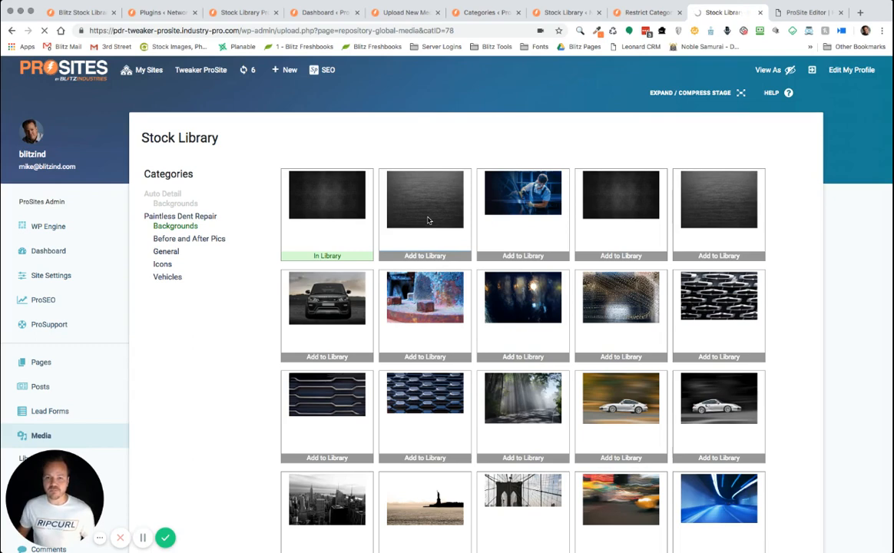
mouse_move(313, 272)
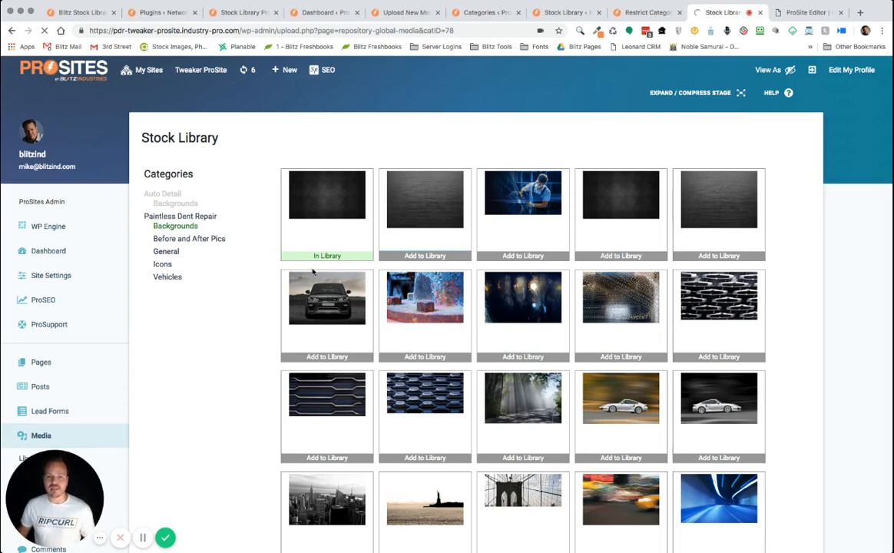
mouse_move(294, 308)
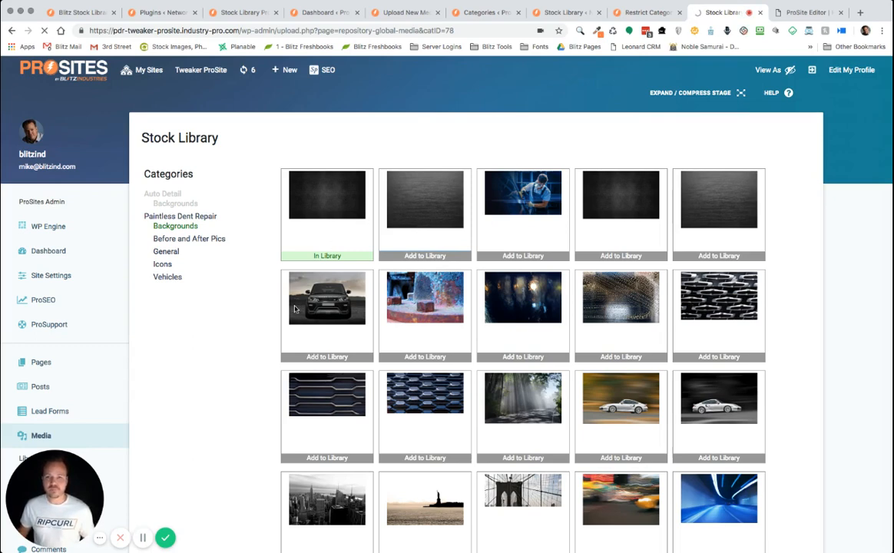
mouse_move(204, 406)
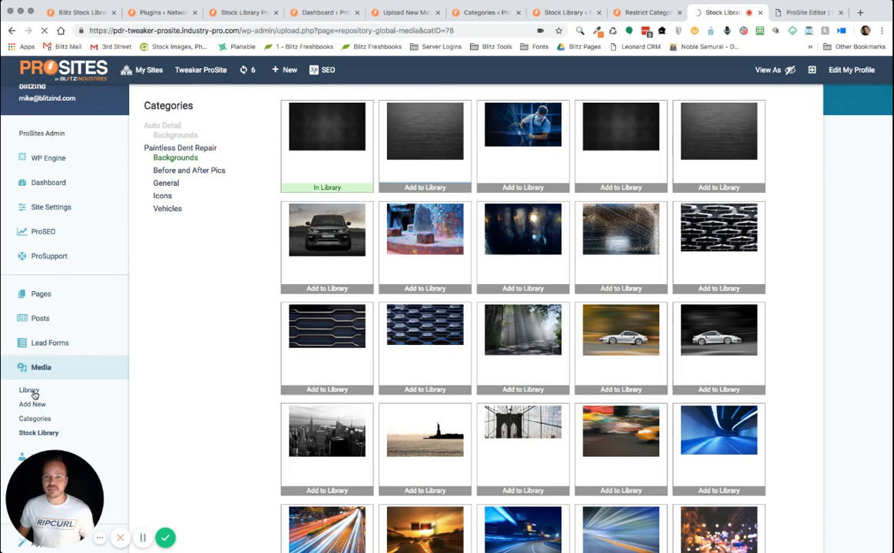
click(424, 187)
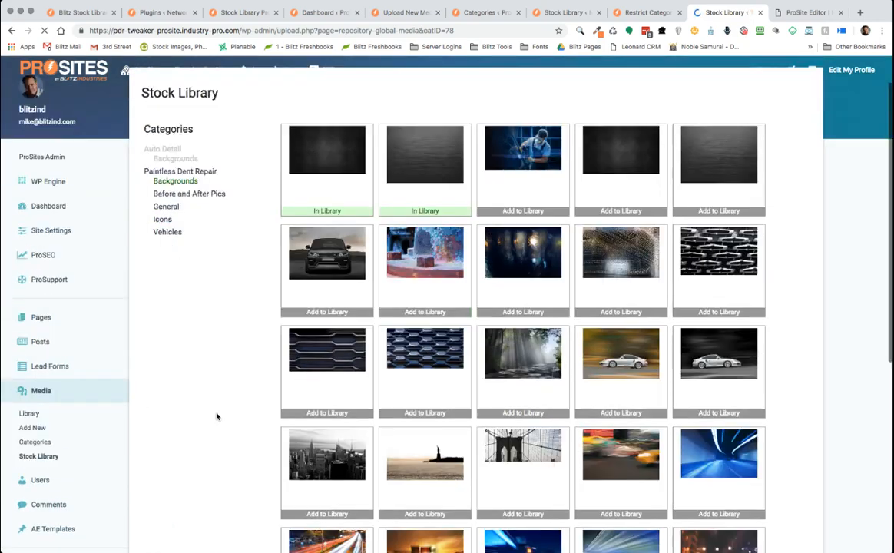
scroll(down, 3)
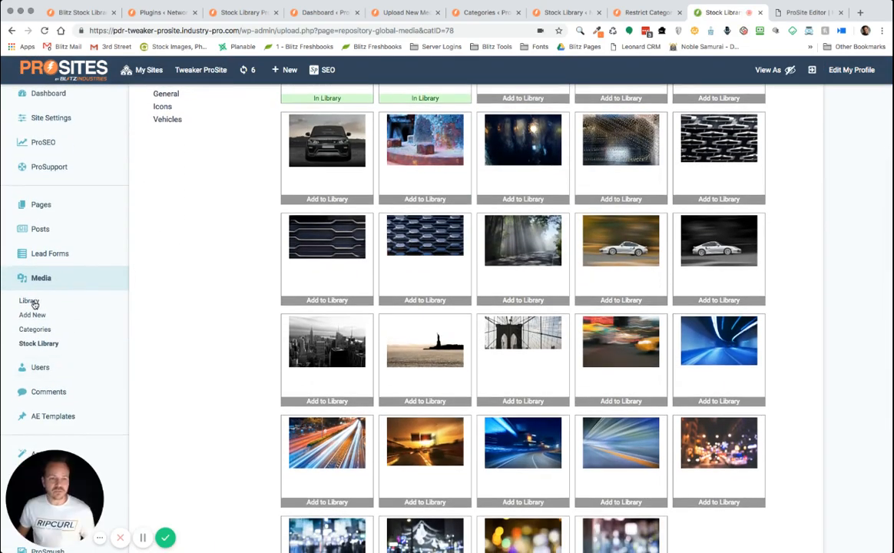
click(29, 299)
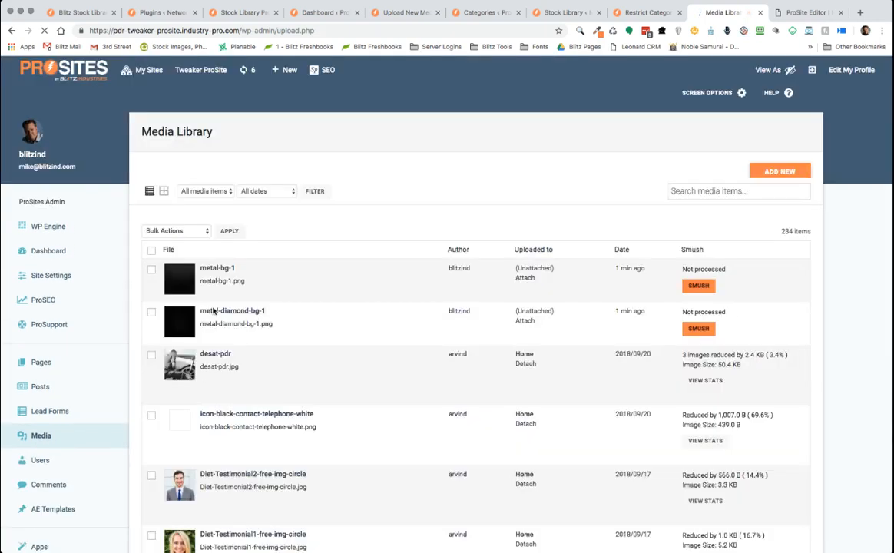
mouse_move(223, 279)
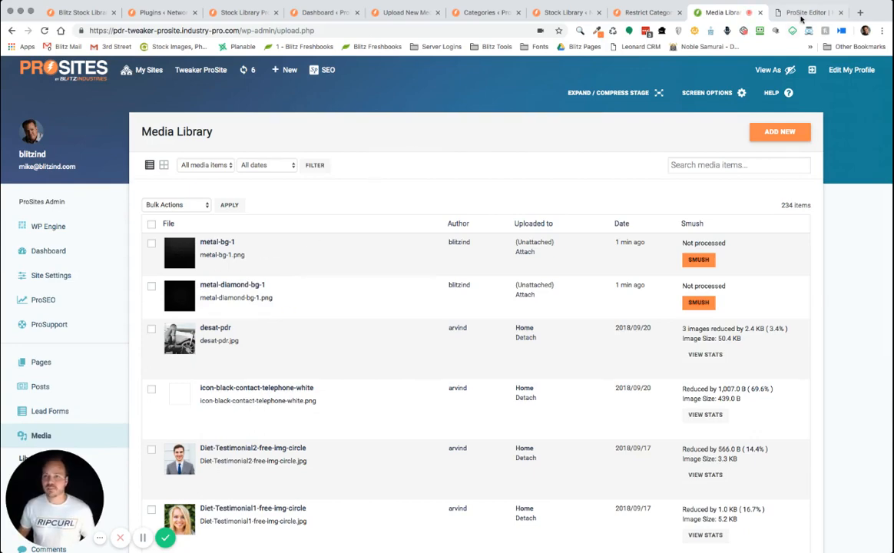
Step: Switch to the ProSite page open in the Elementor editor
click(806, 12)
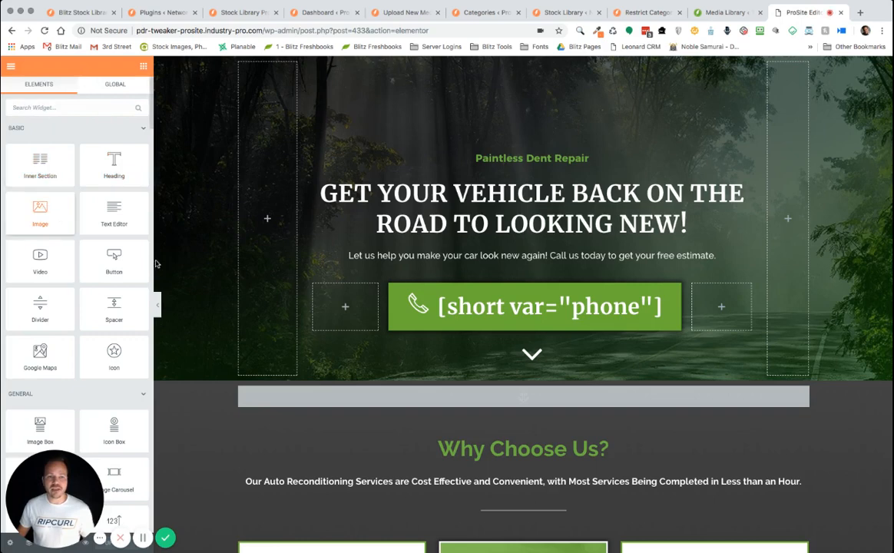
Step: Browse the Media Library from the empty Image widget to confirm the new backgrounds appear
click(344, 305)
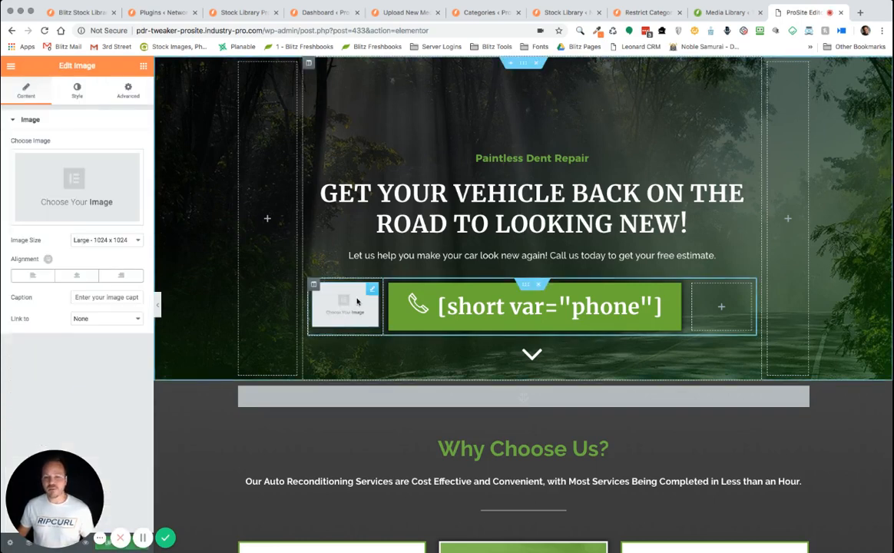
click(76, 188)
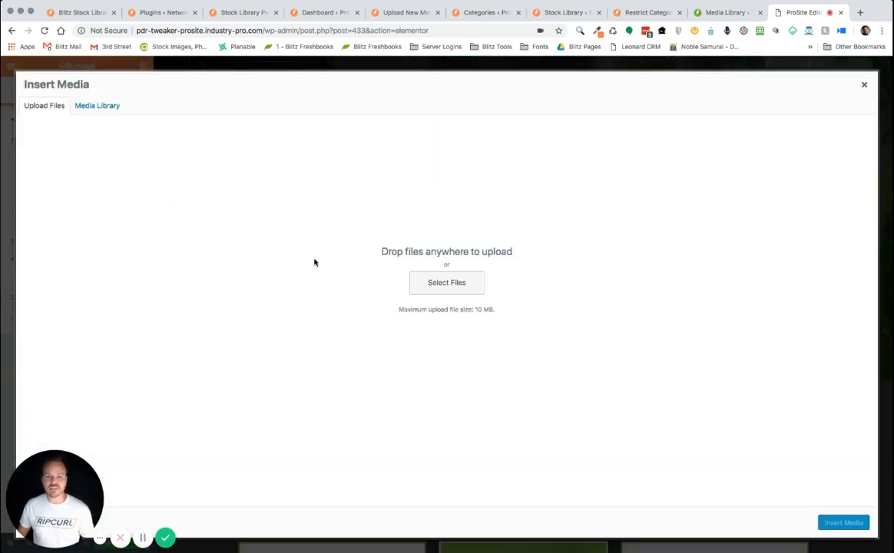
click(97, 105)
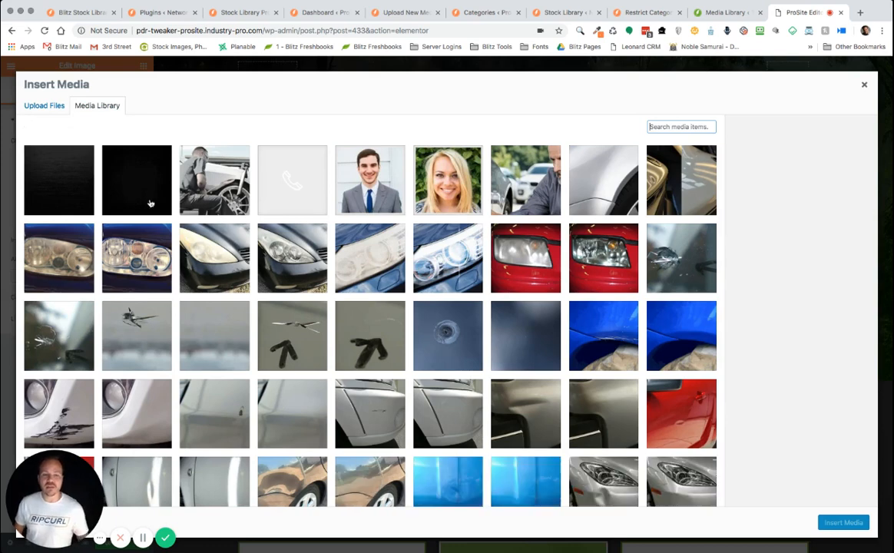
mouse_move(98, 187)
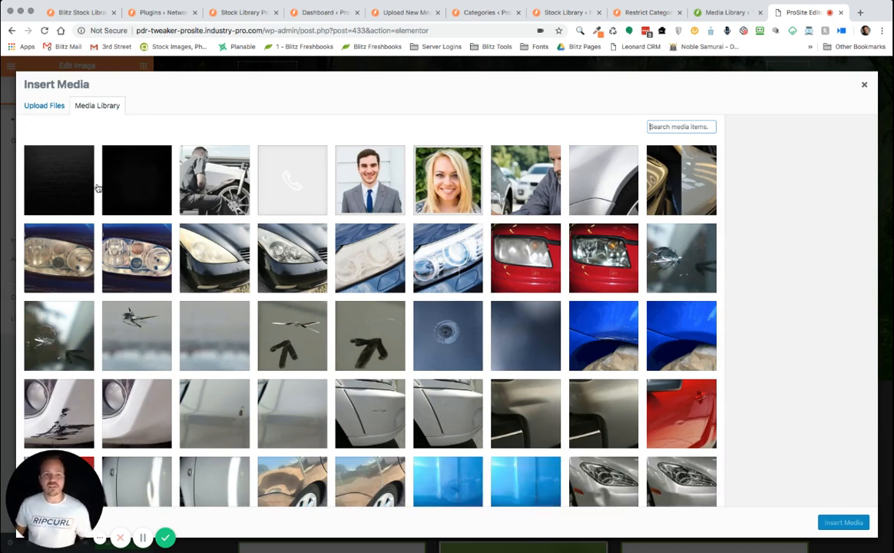
mouse_move(819, 104)
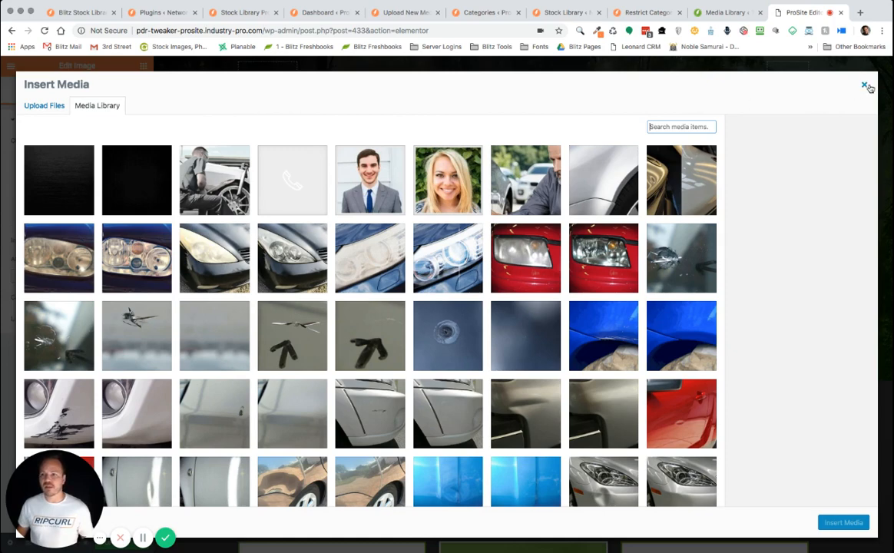
Step: Close Insert Media without inserting and bring up the Image widget's context actions
click(865, 86)
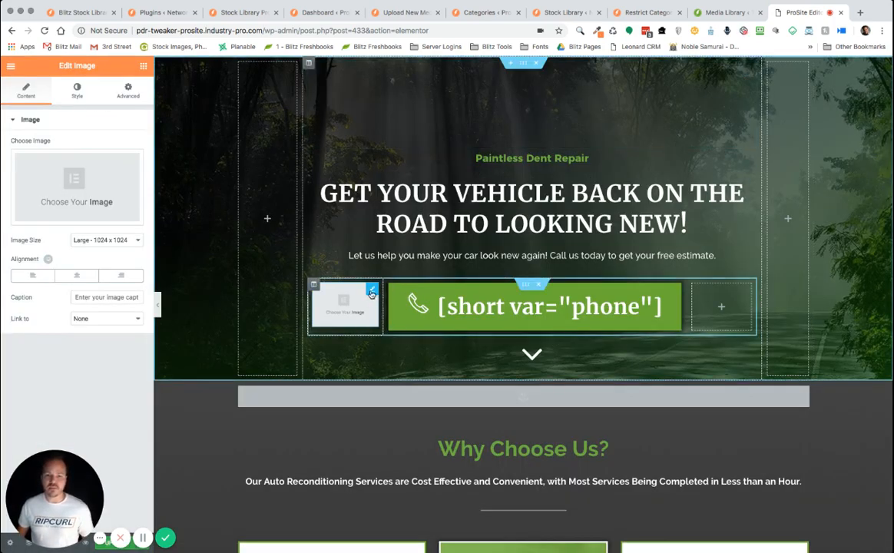
right_click(345, 304)
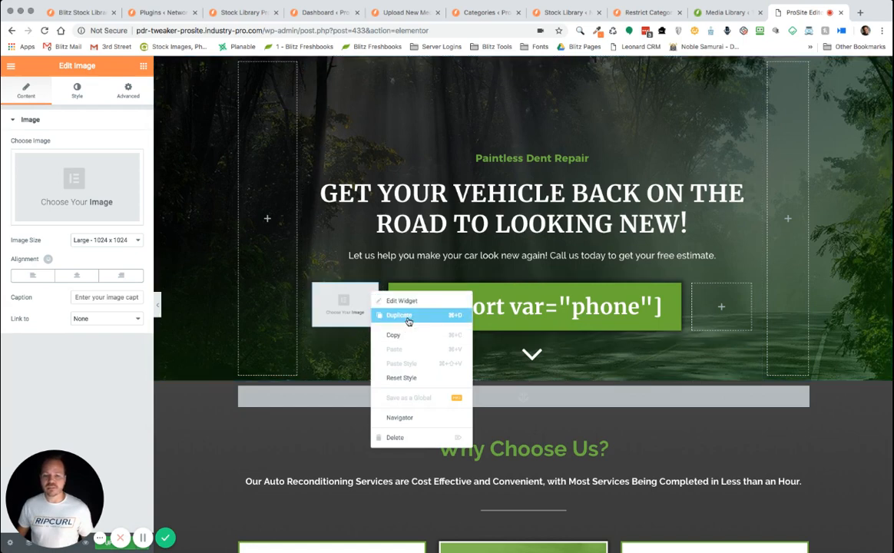